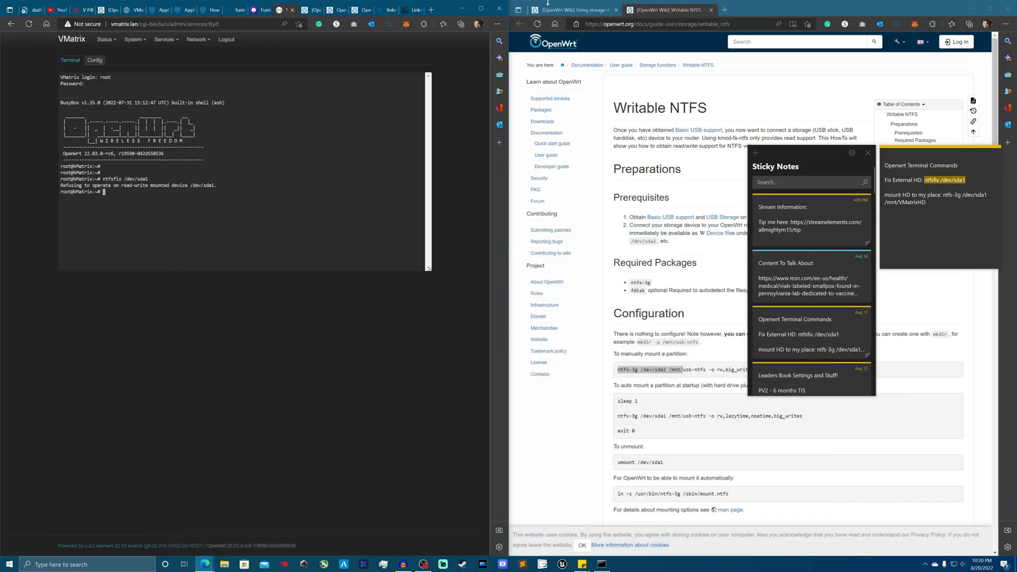
Step: Show the Mount Points page with /dev/sda1 mounted at /mnt/VMatrixHD in the file systems table
click(135, 39)
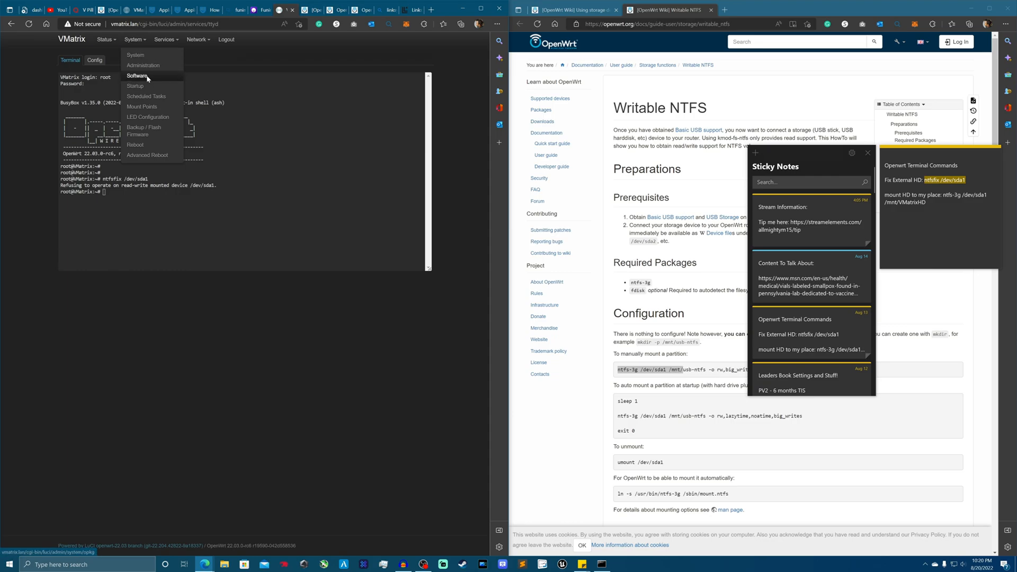
click(137, 76)
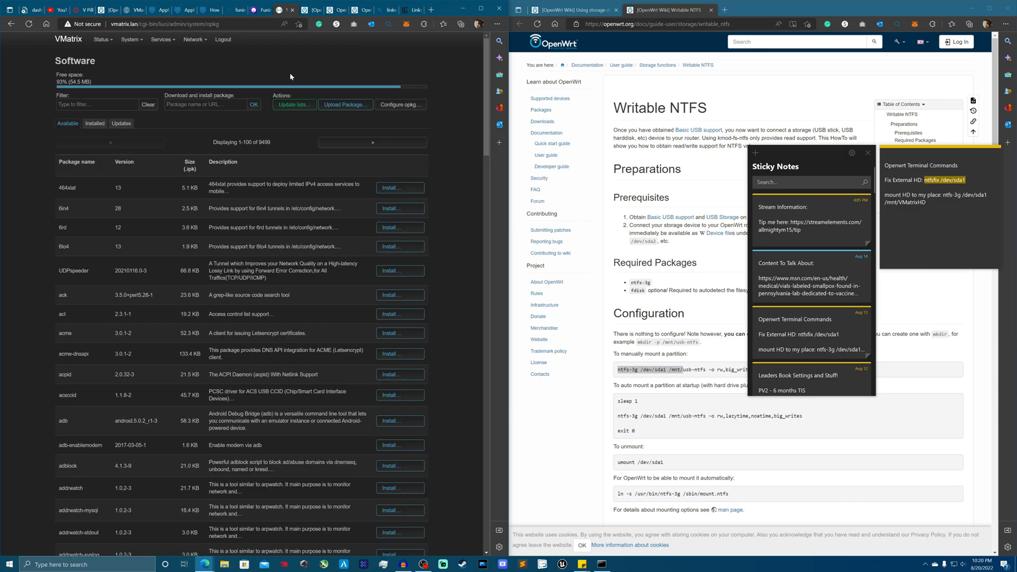
mouse_move(310, 47)
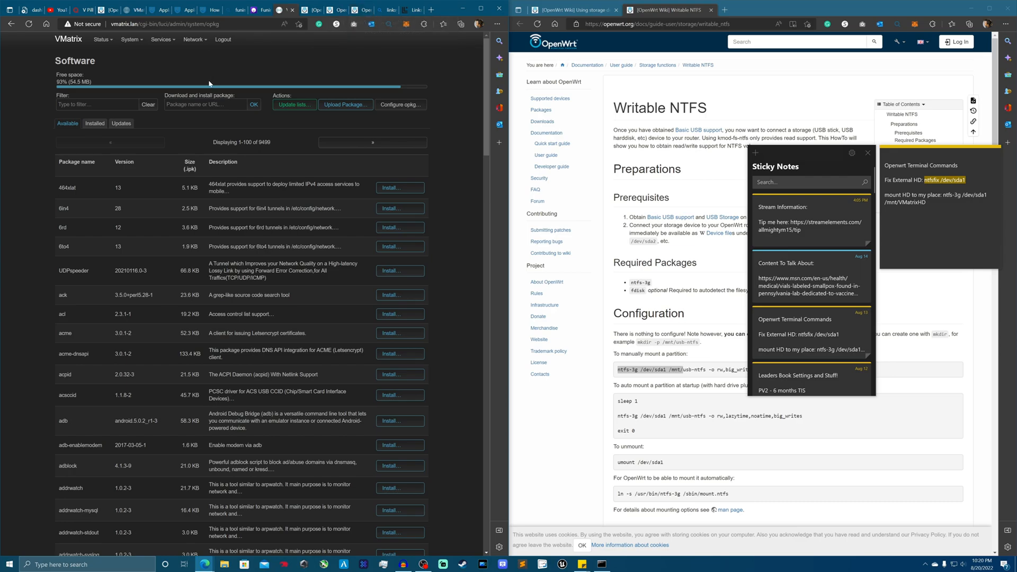
mouse_move(189, 68)
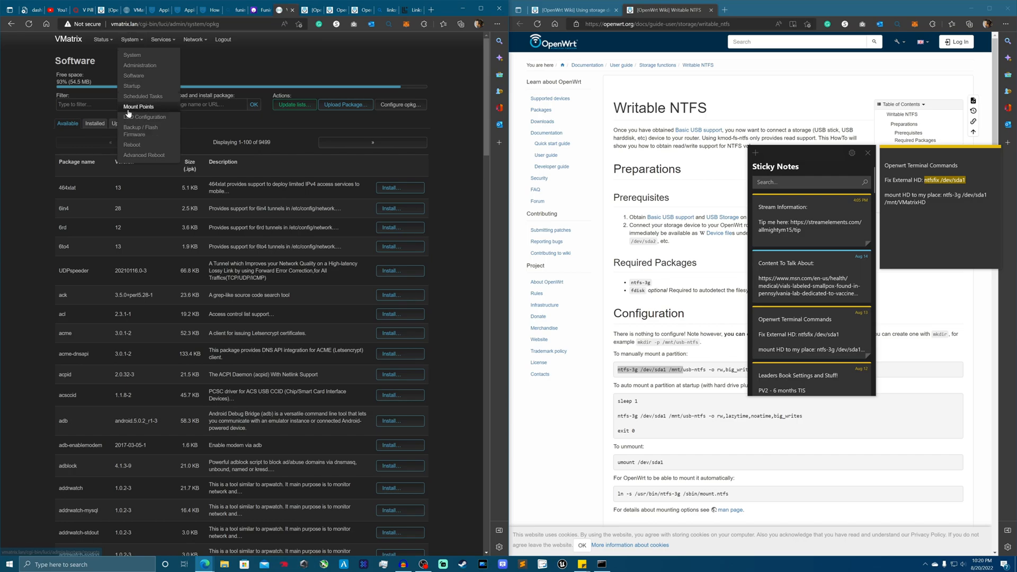
click(138, 106)
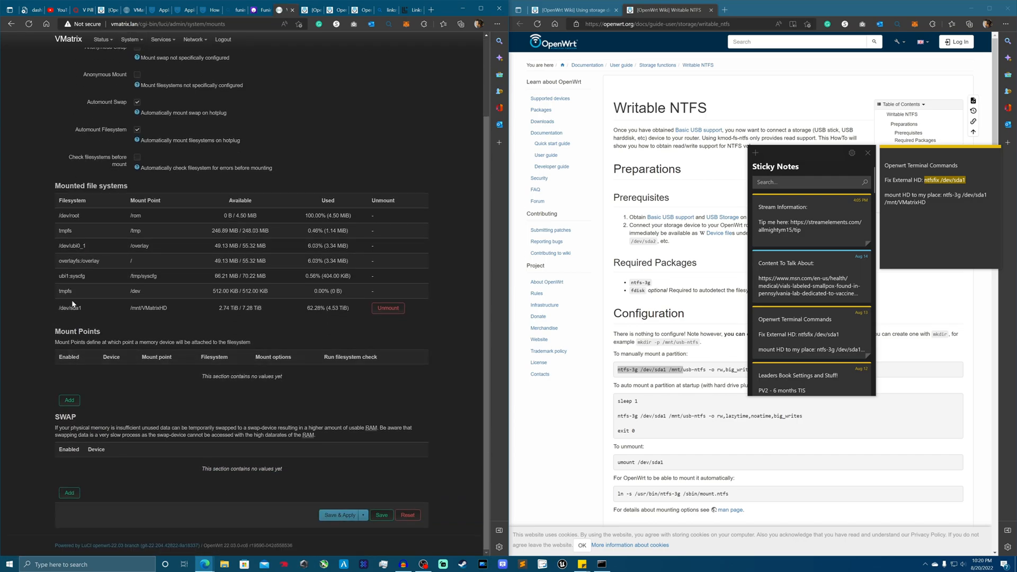
drag(64, 308, 166, 308)
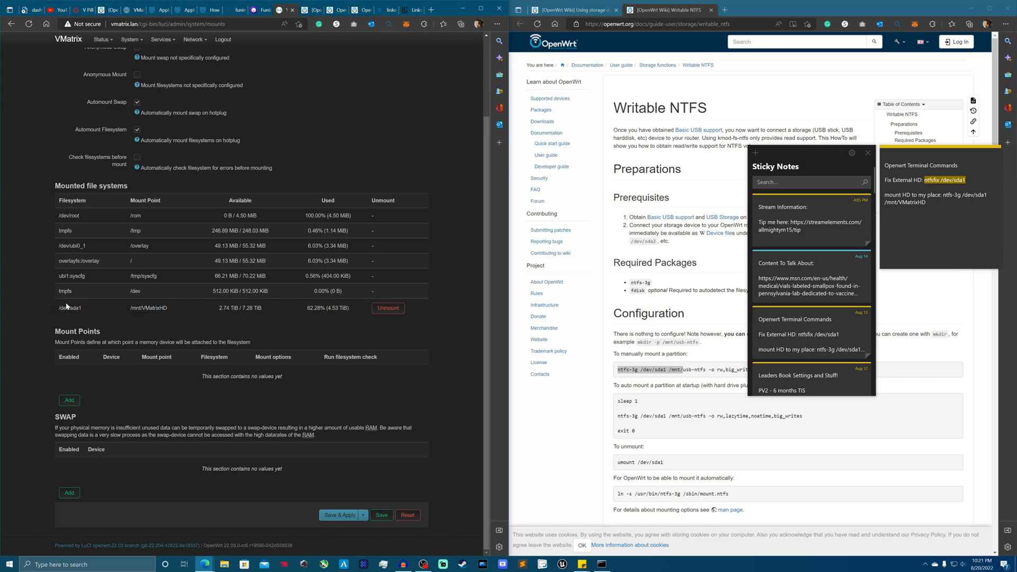
mouse_move(73, 305)
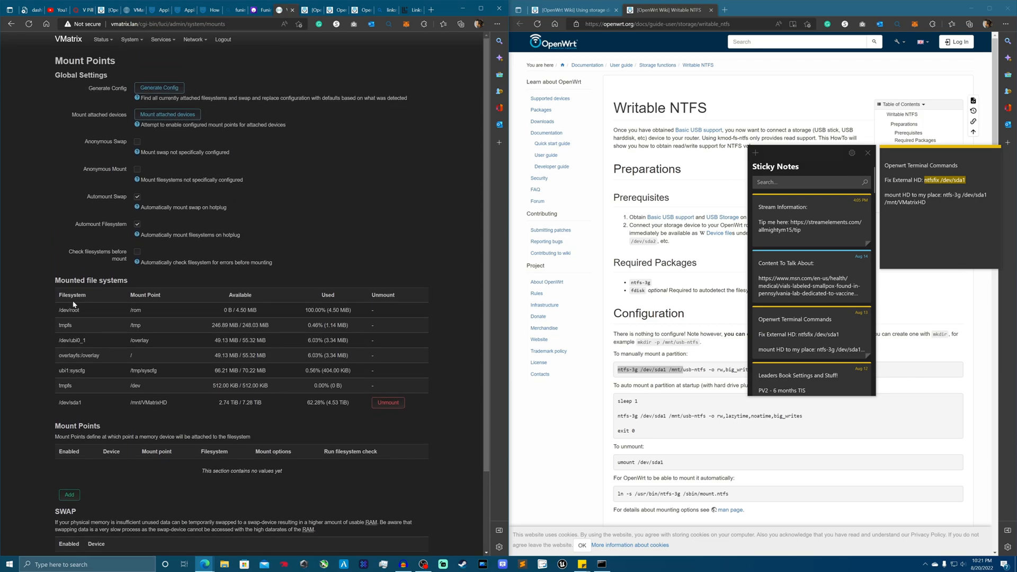
Step: Look through the Services and System menus for a network shares page
click(162, 39)
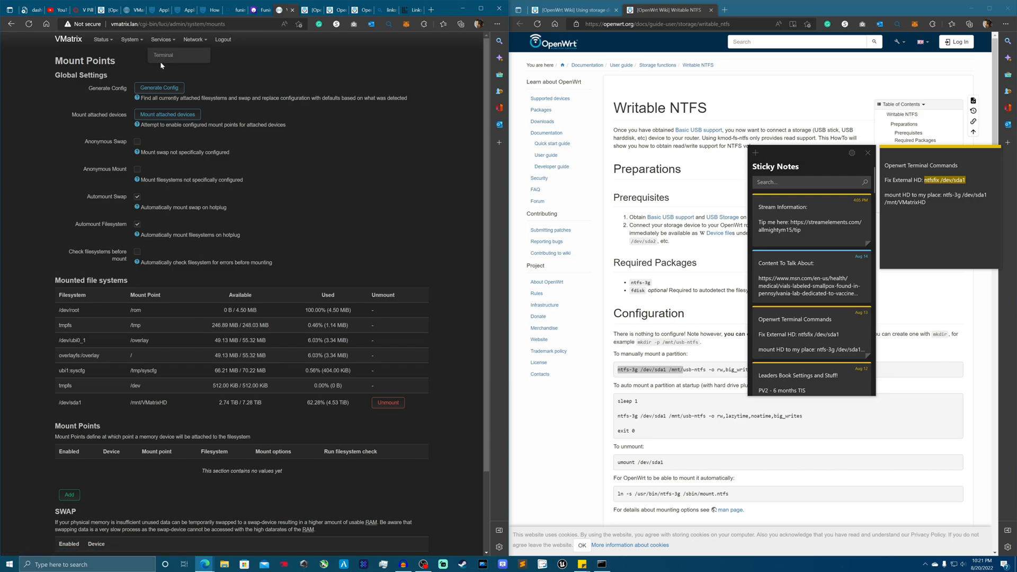
mouse_move(163, 55)
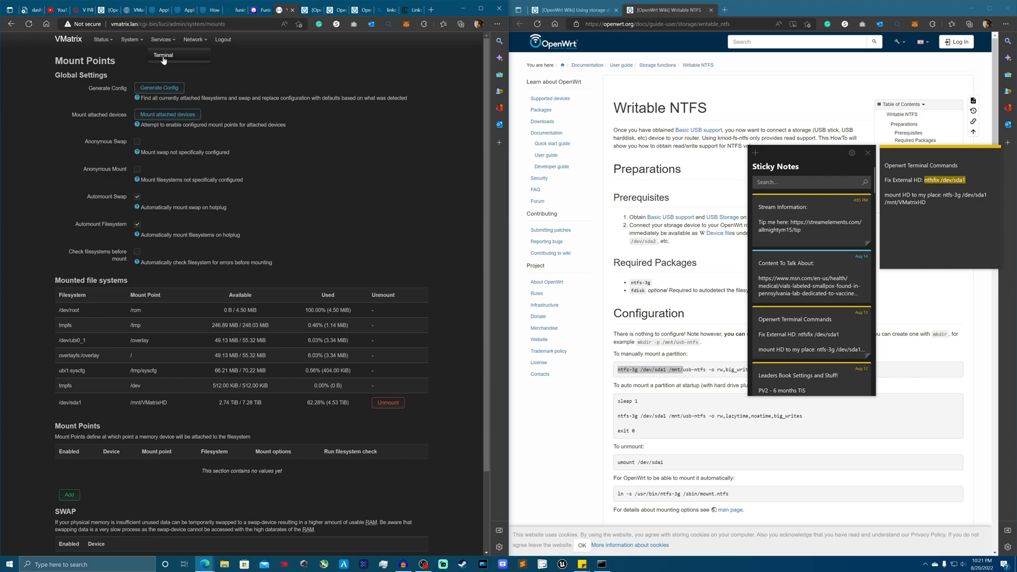
click(130, 40)
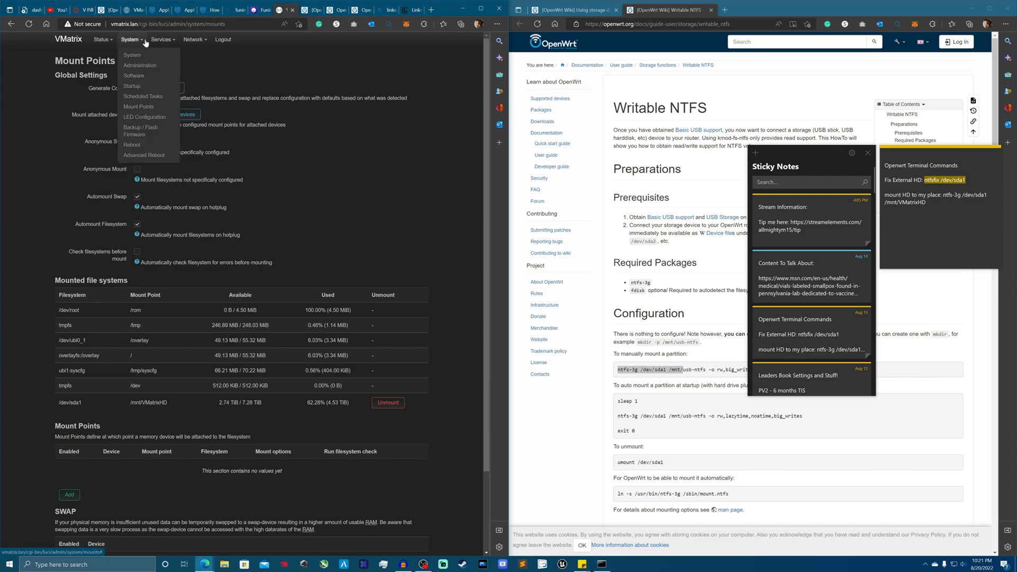
Step: Filter the Software page for 'samba' and install luci-app-samba4, which fails with a JSON error
click(133, 76)
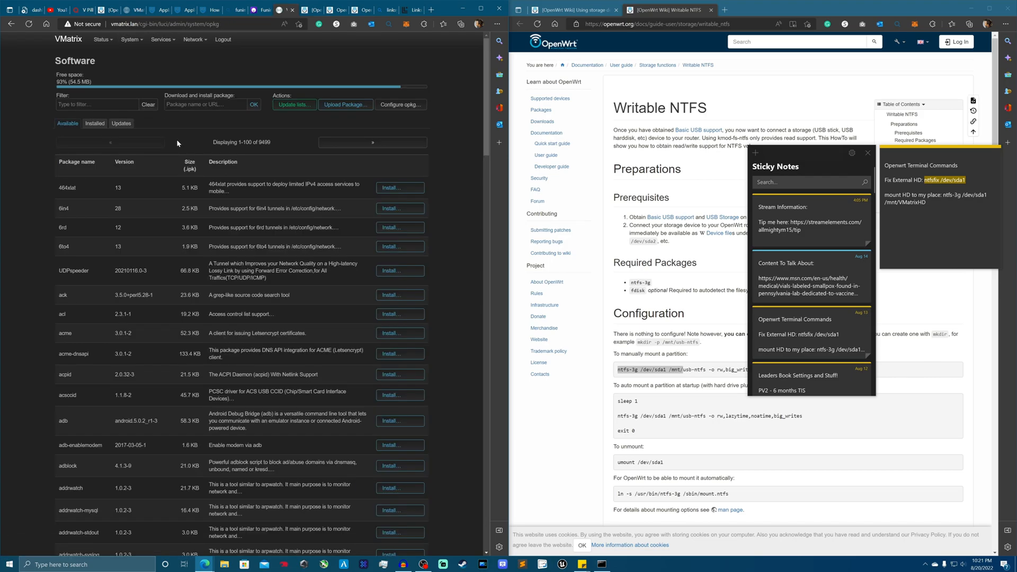
text(s)
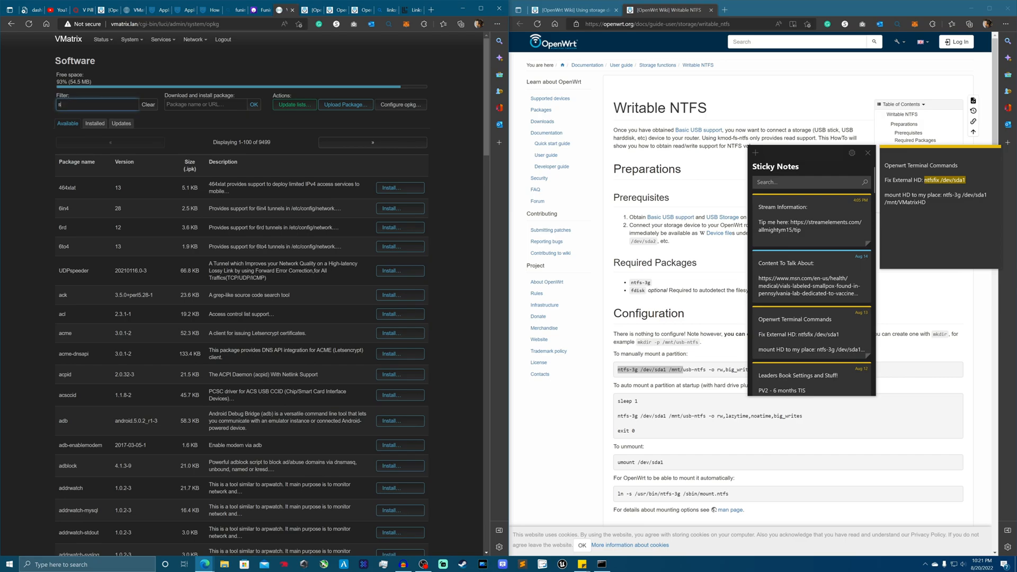
text(samba)
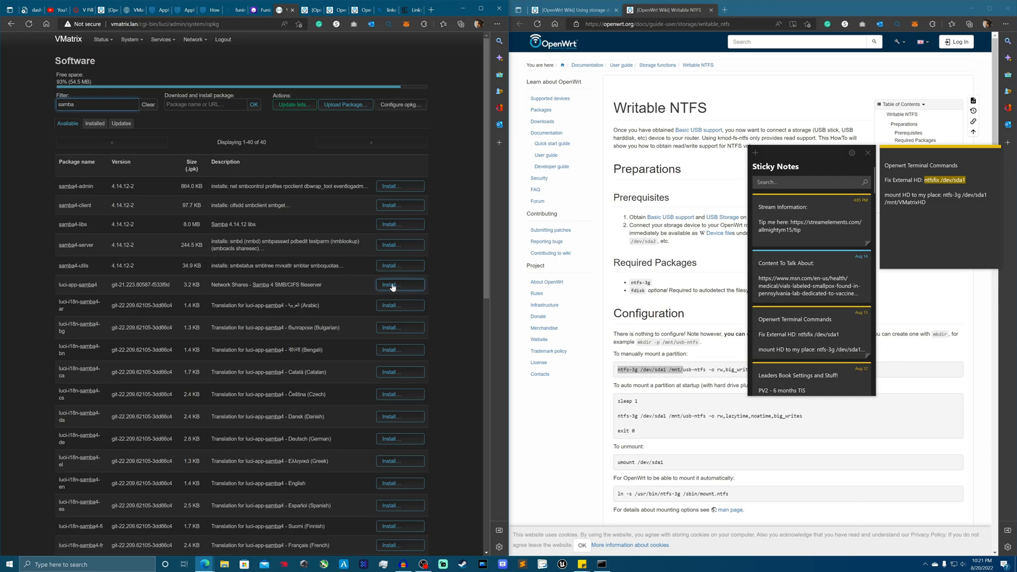
click(398, 284)
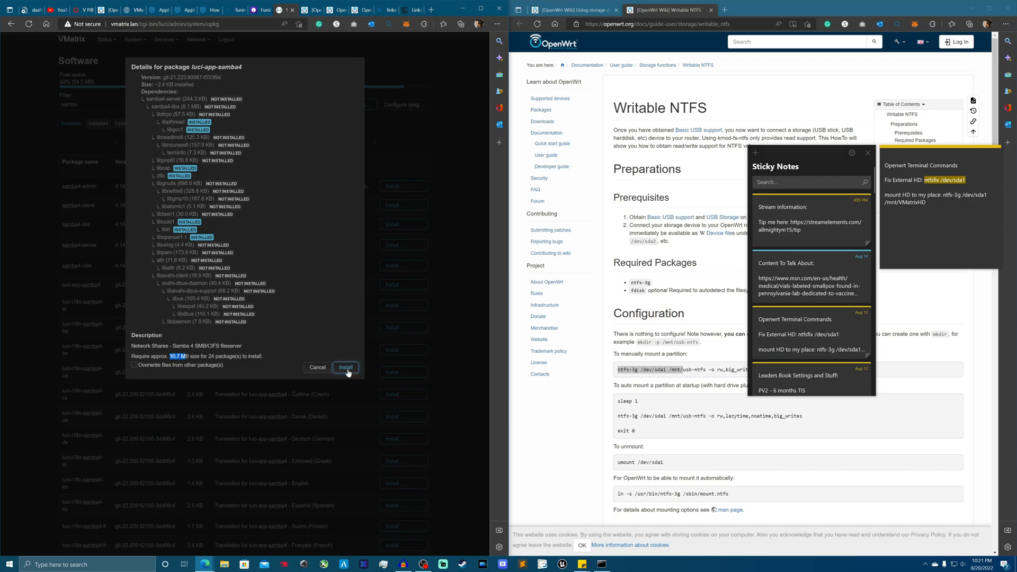
click(345, 368)
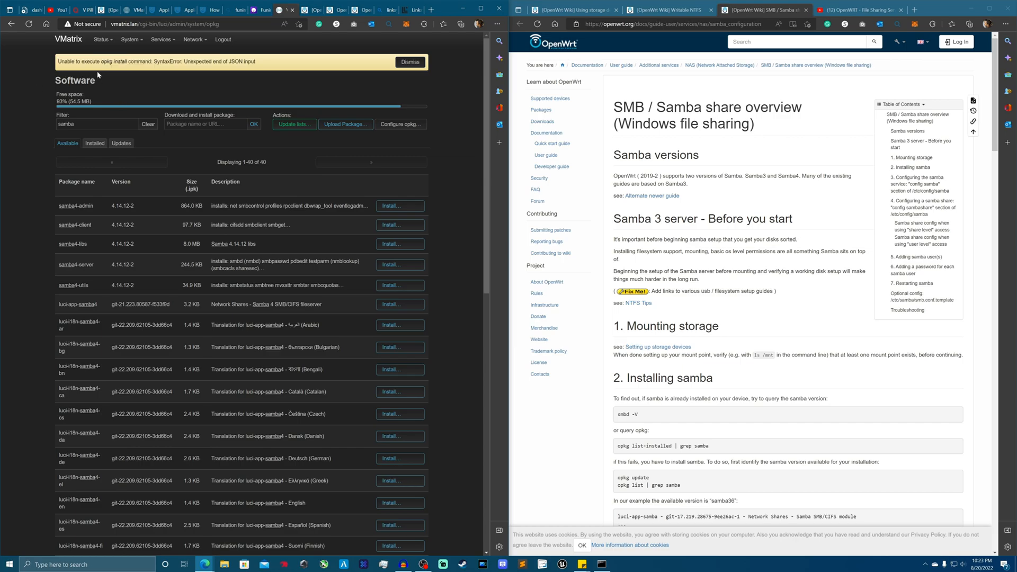
mouse_move(98, 80)
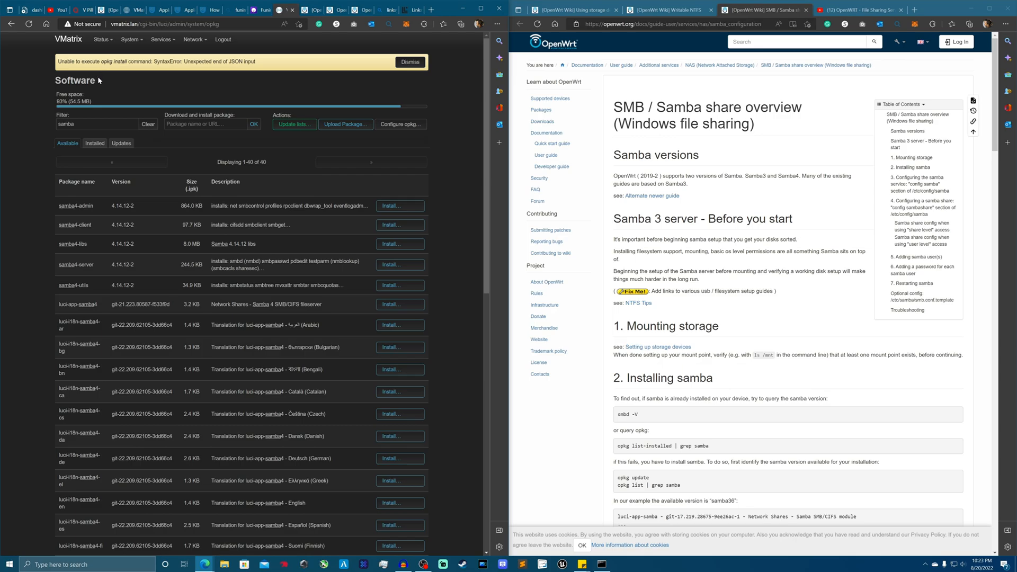
mouse_move(119, 71)
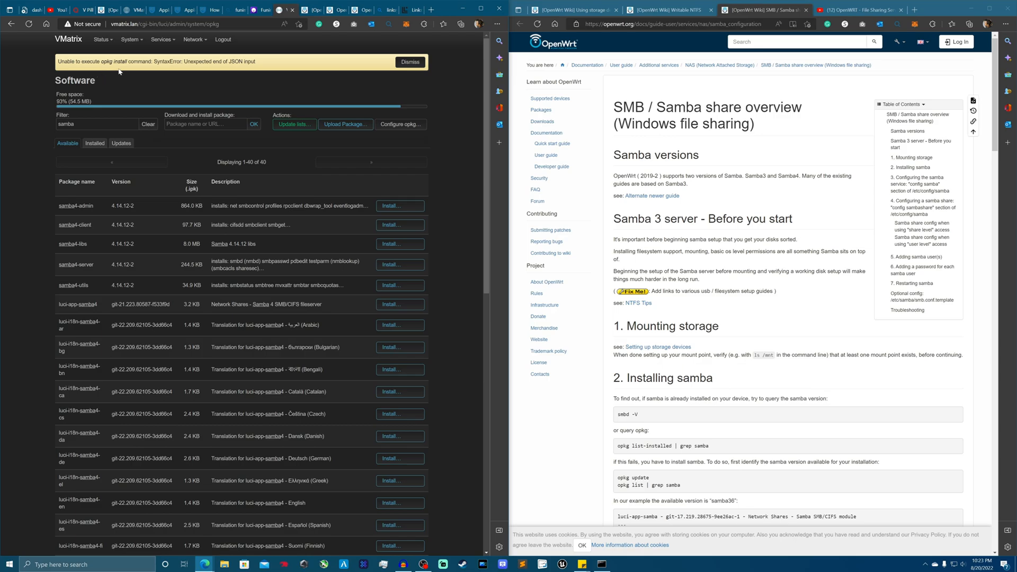
Step: Update the package lists and install luci-app-samba4 with samba4-server and samba4-libs
click(408, 61)
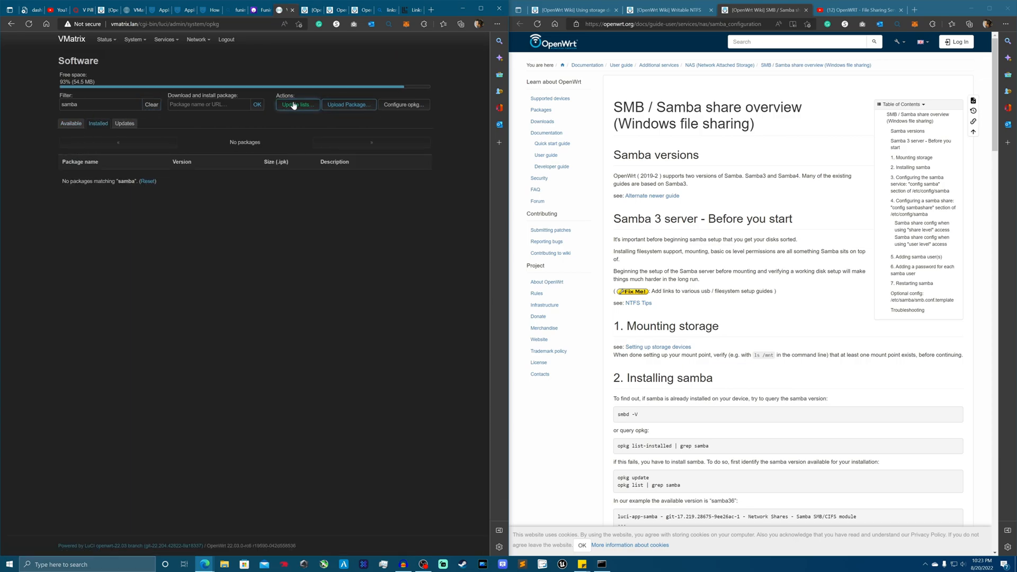
click(297, 105)
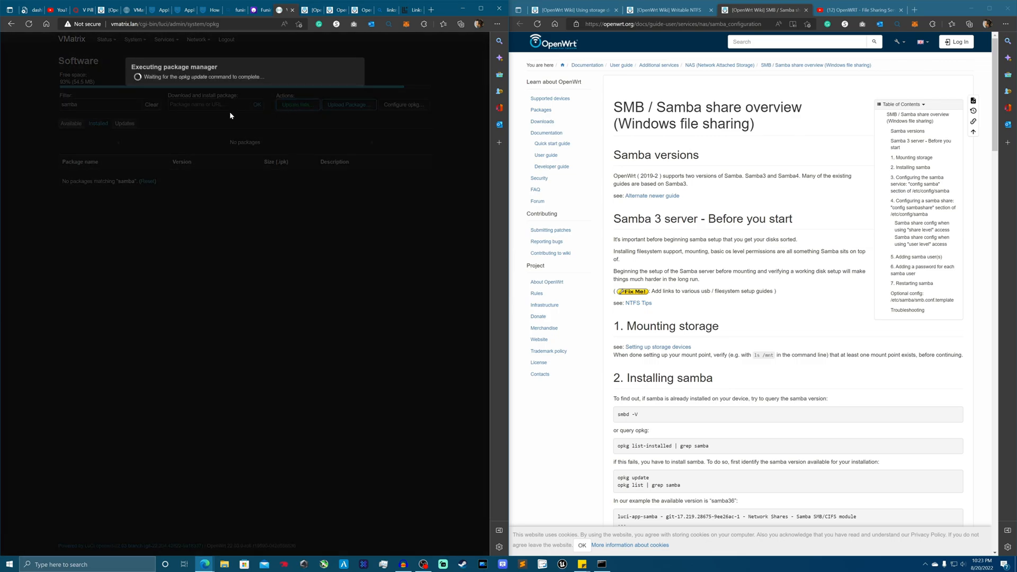
scroll(down, 3)
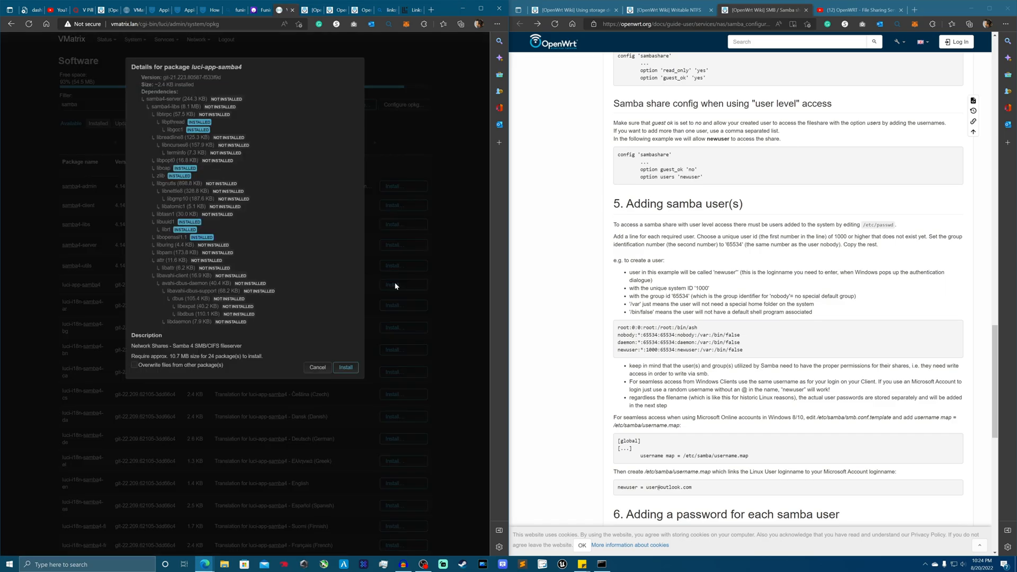
mouse_move(345, 368)
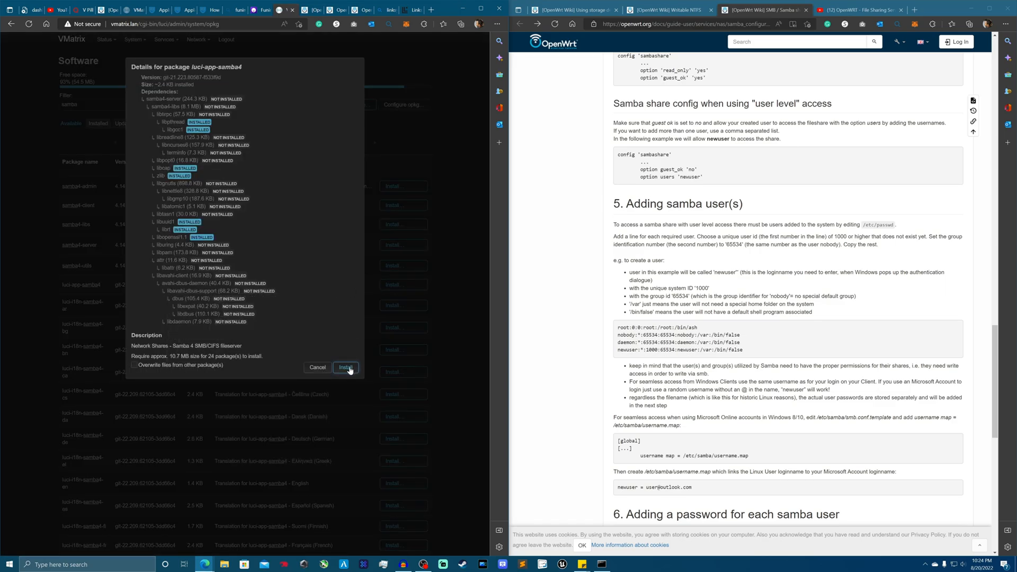
click(345, 368)
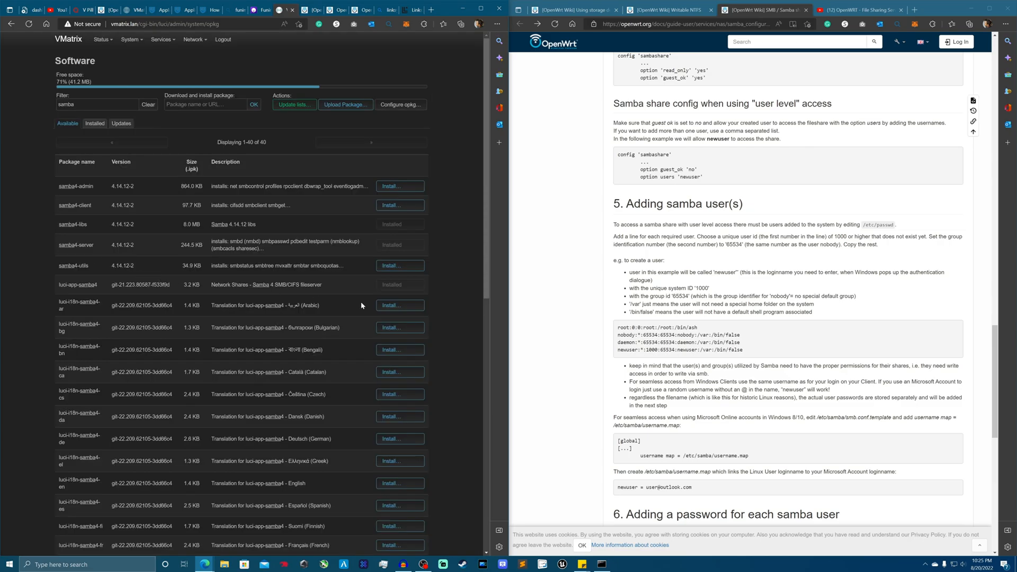
mouse_move(332, 299)
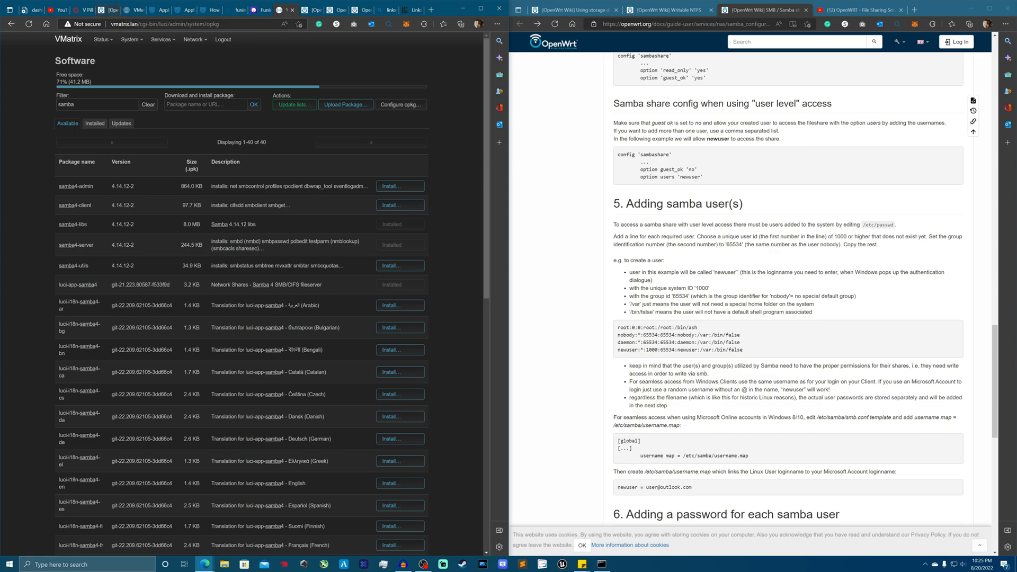
mouse_move(163, 39)
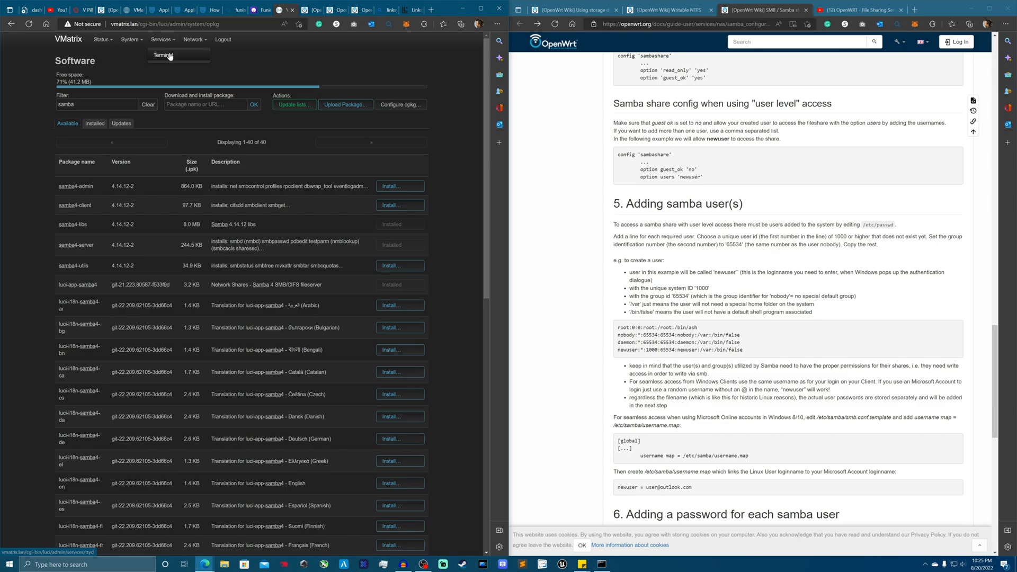
Step: Review the Network Shares page, then log into the ttyd web terminal as root
click(131, 39)
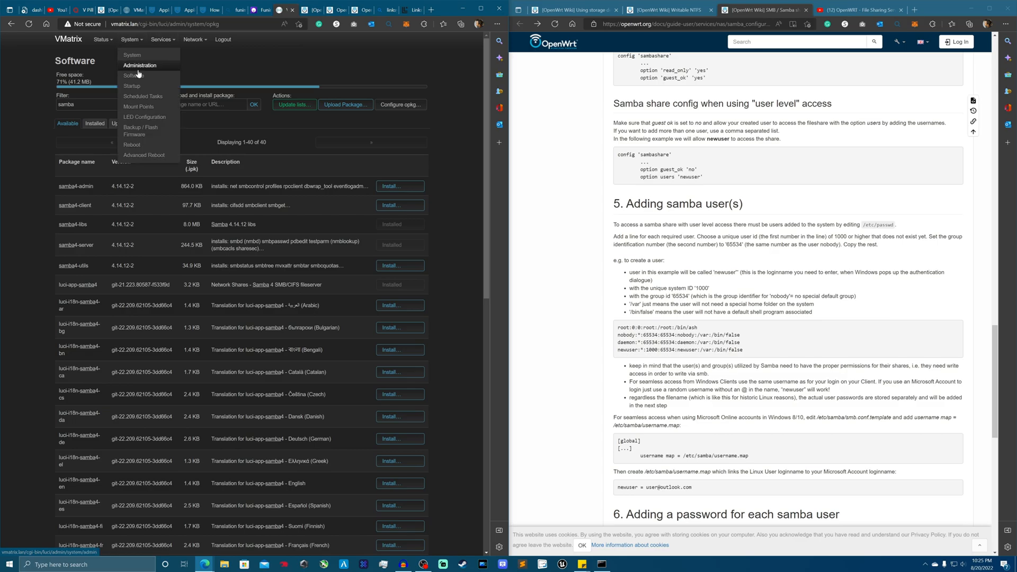
click(139, 66)
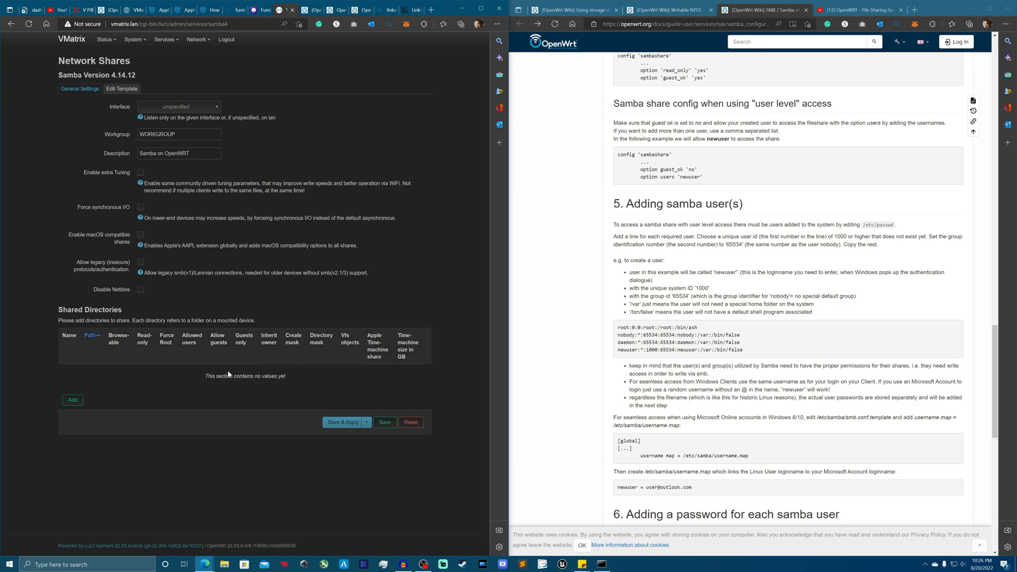
mouse_move(235, 260)
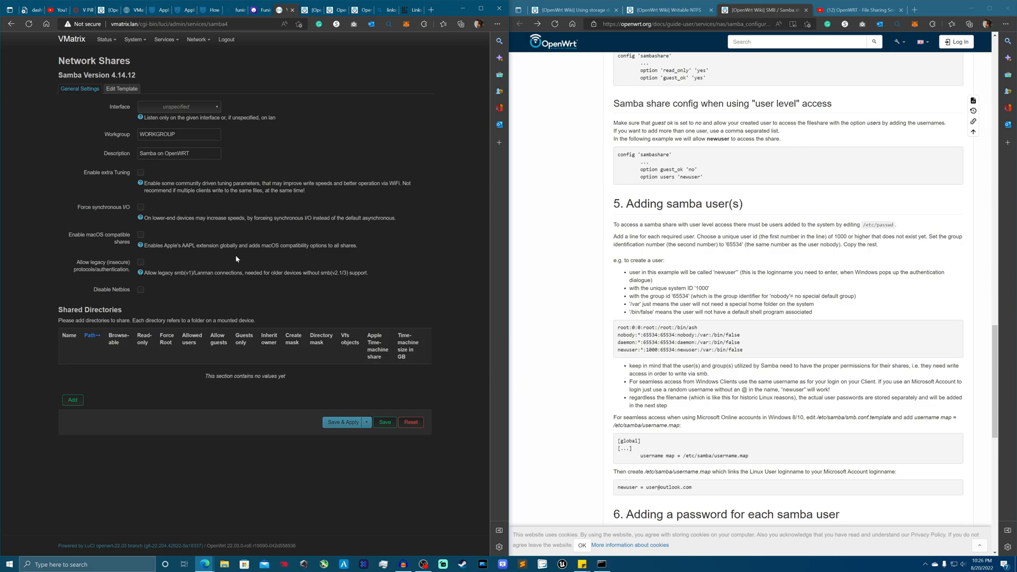
mouse_move(96, 73)
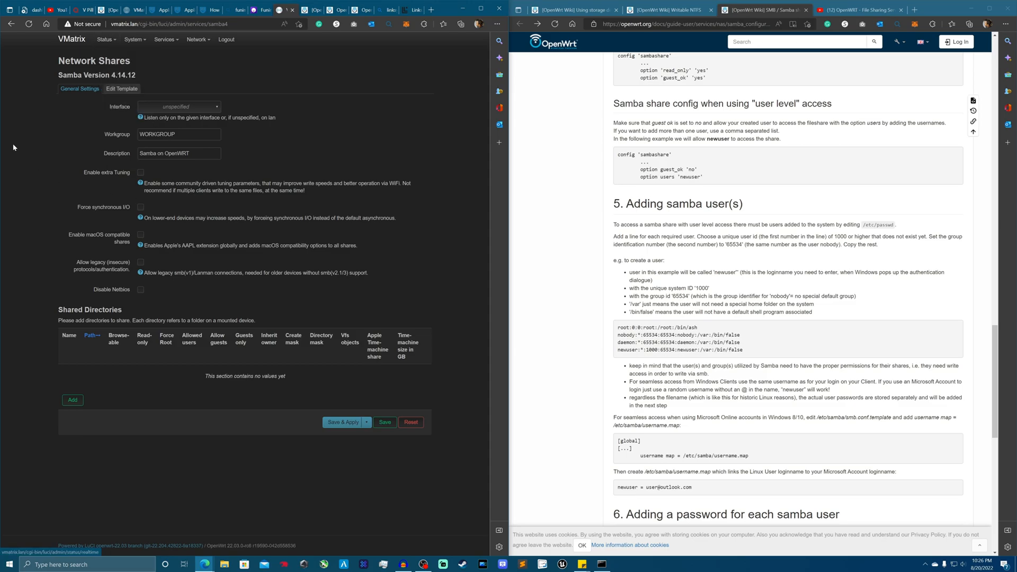
mouse_move(68, 113)
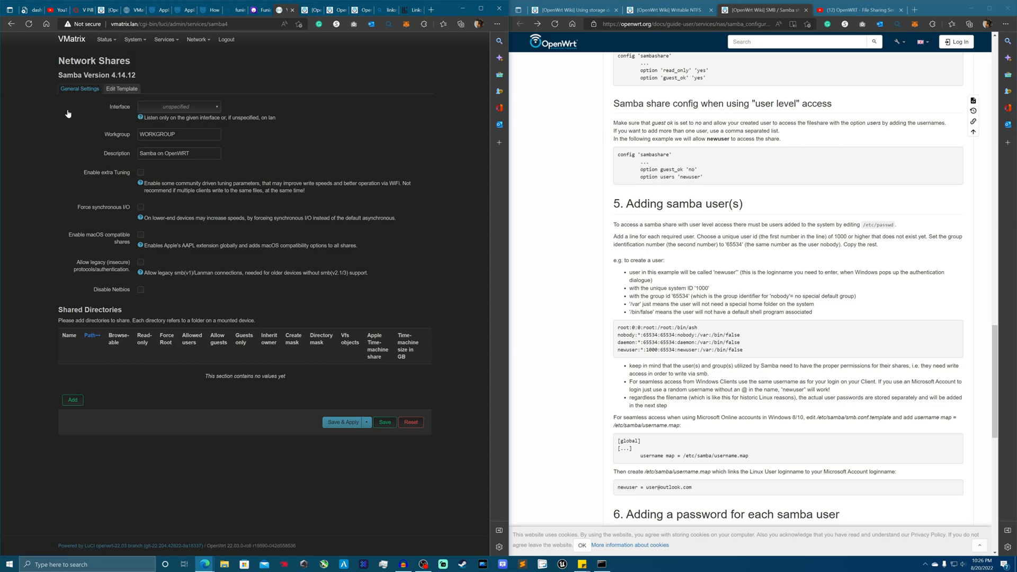
click(105, 39)
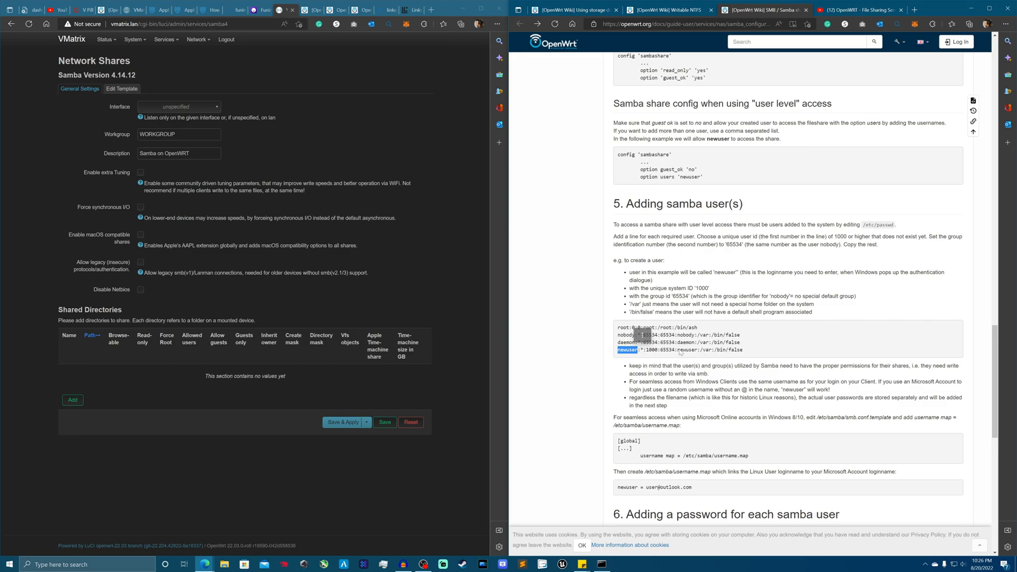
click(165, 39)
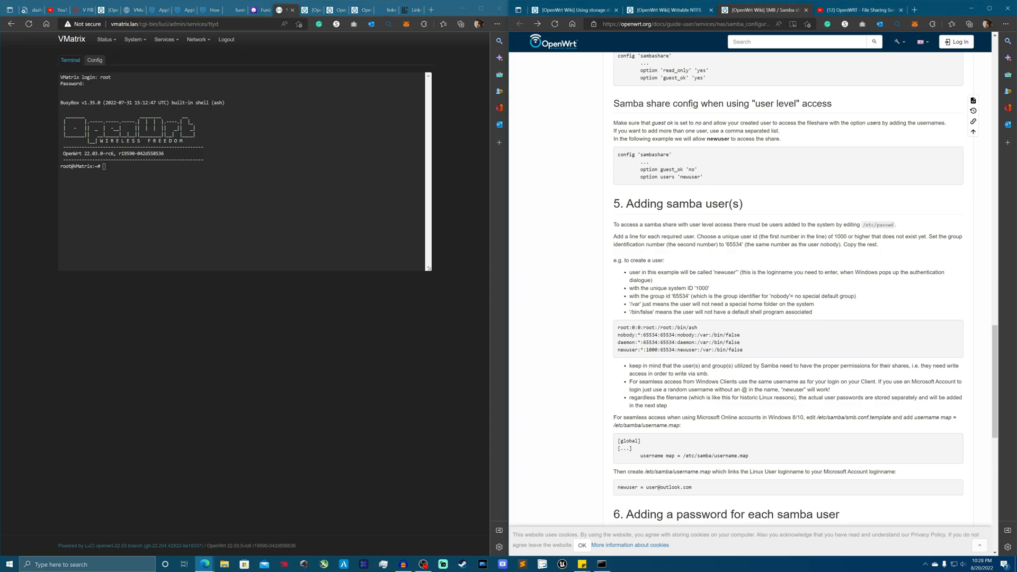
Step: Run vi on /etc/passwd using the path copied from the guide
double_click(876, 225)
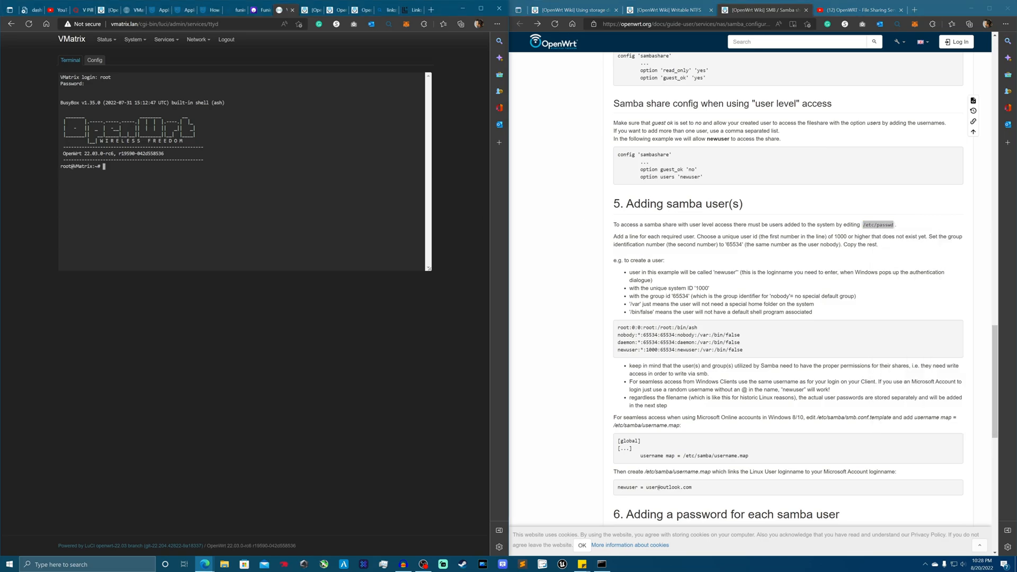
text(vi)
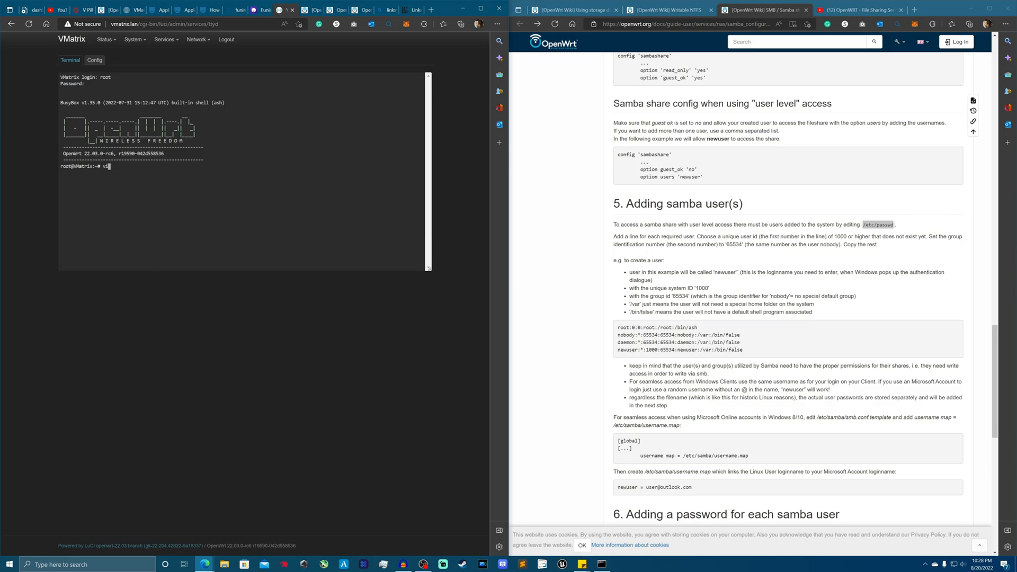
right_click(110, 168)
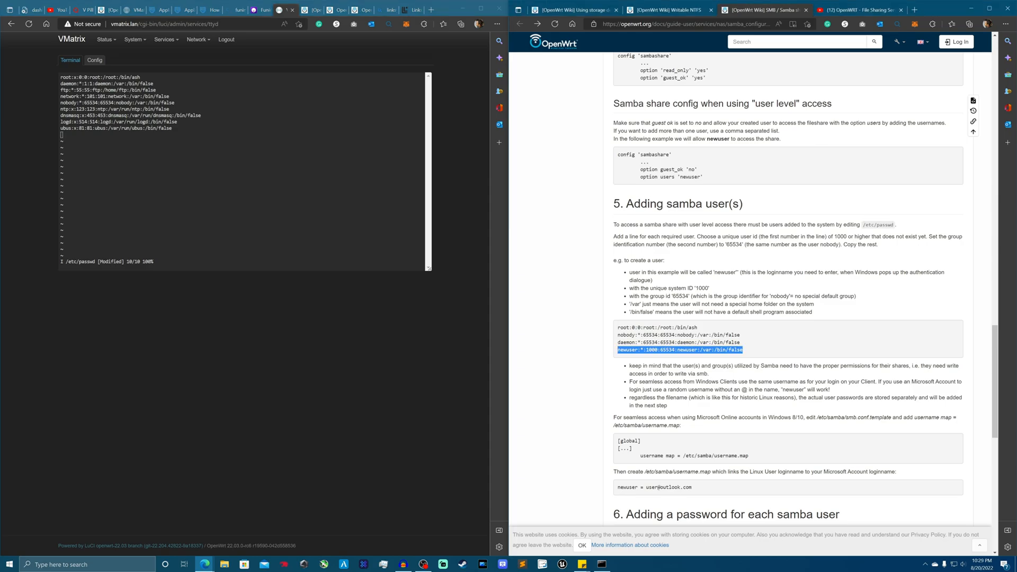
Step: Paste the new user line with UID 1000 and /bin/false shell into /etc/passwd
right_click(61, 136)
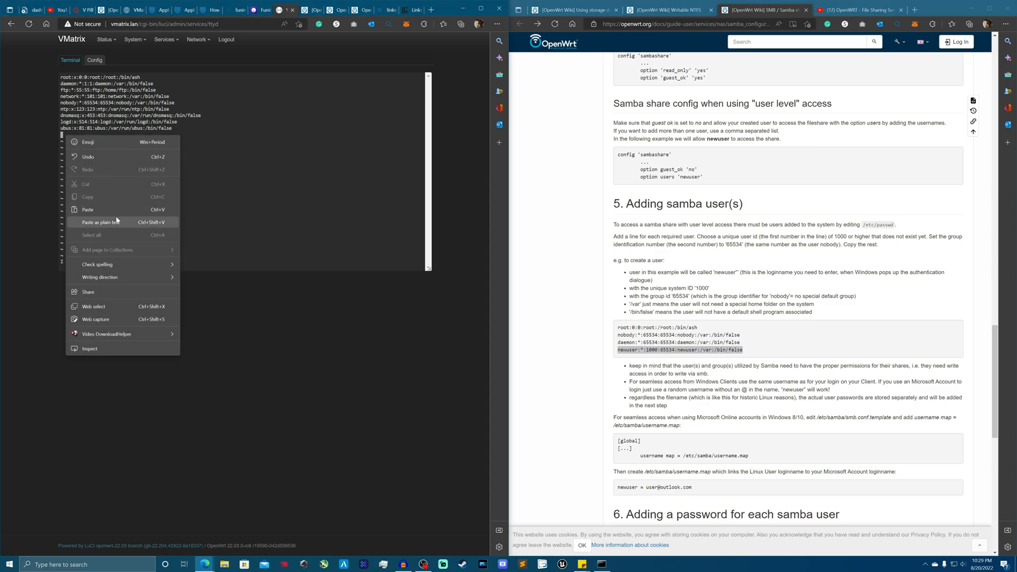
click(104, 221)
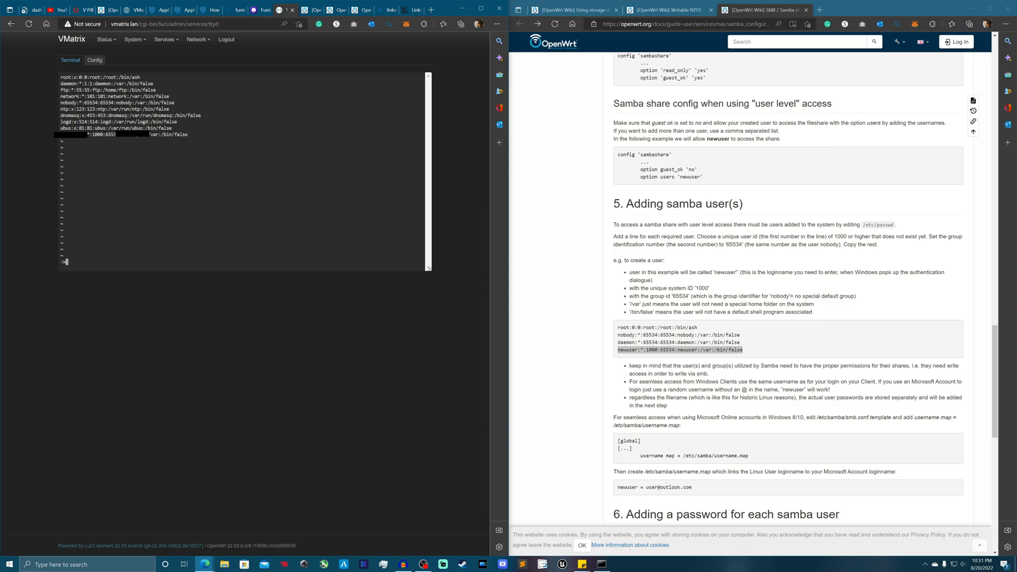
Step: Write and quit /etc/passwd with :wq, returning to the root prompt
text(w)
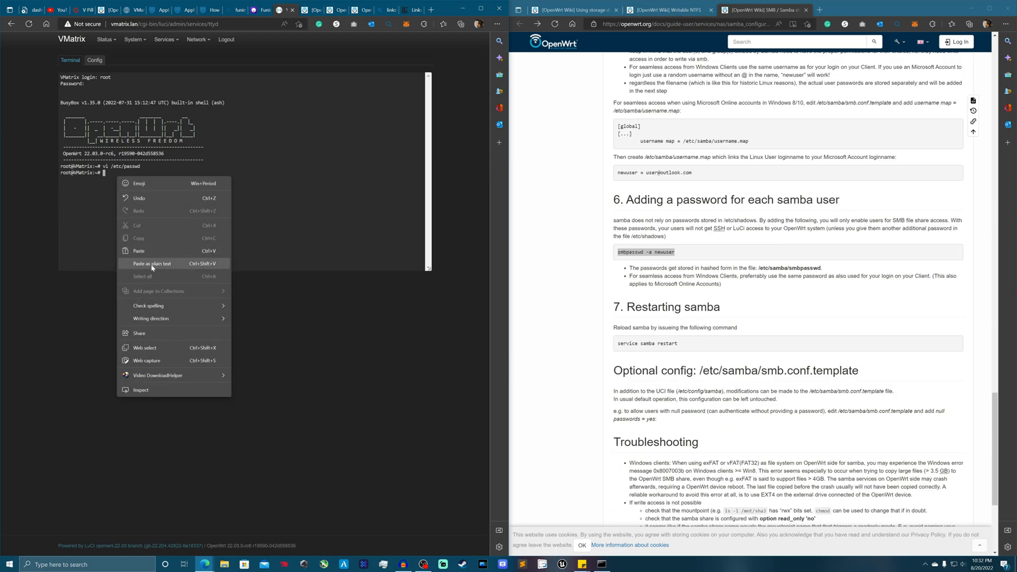
mouse_move(152, 267)
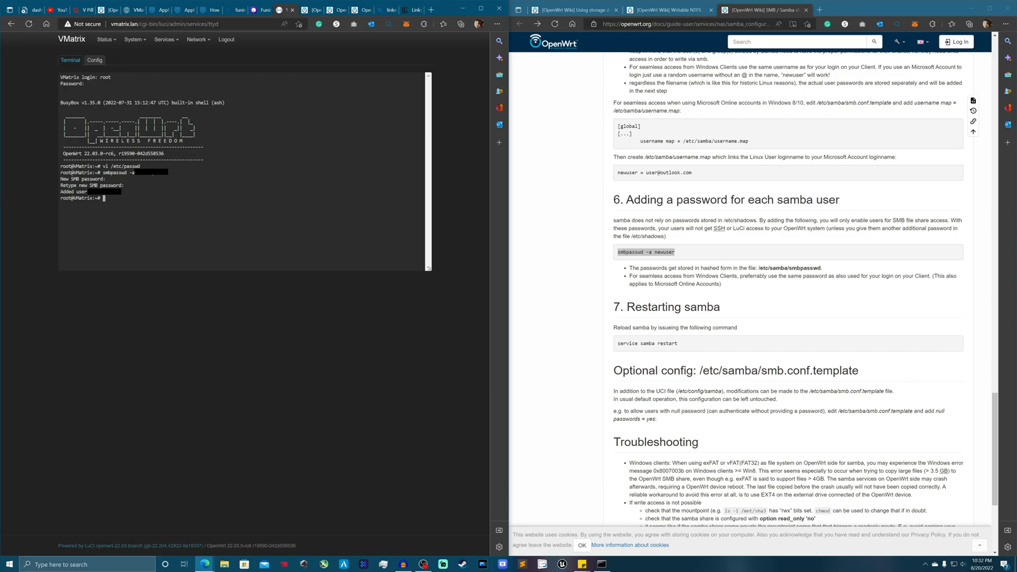
Step: Add a new shared directory on the Network Shares page and name it '/Mat...'
click(165, 39)
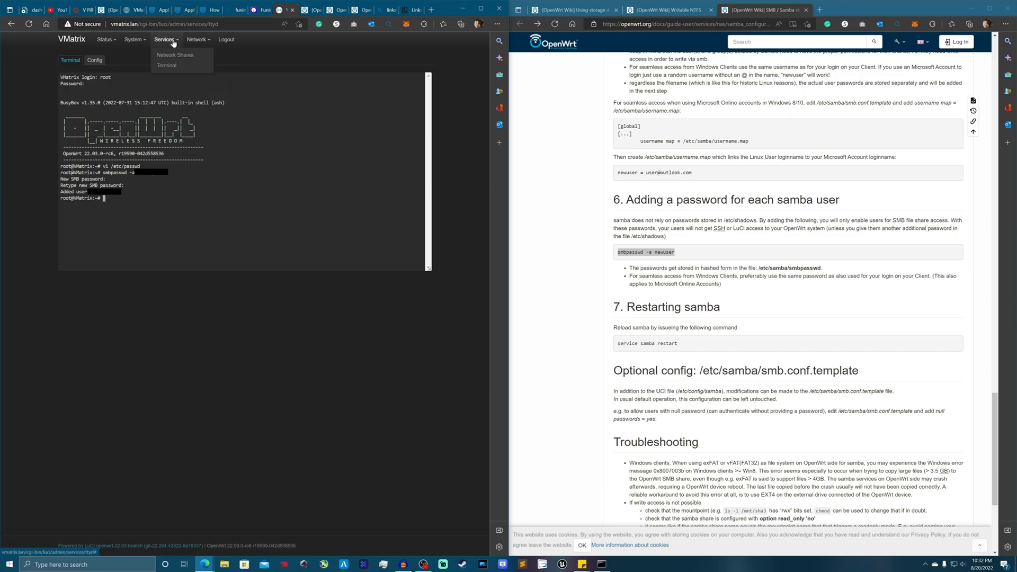
click(174, 54)
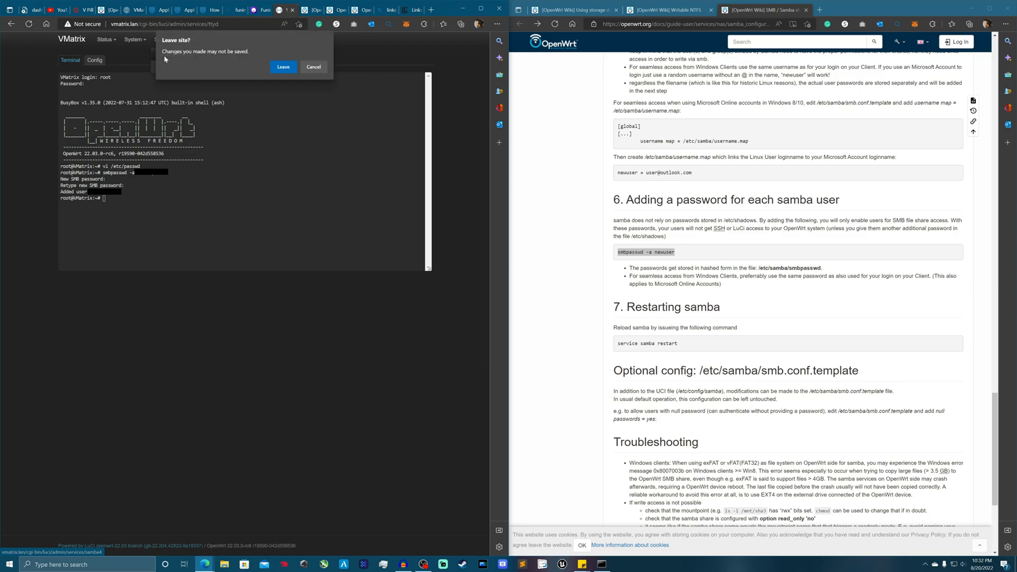
click(283, 67)
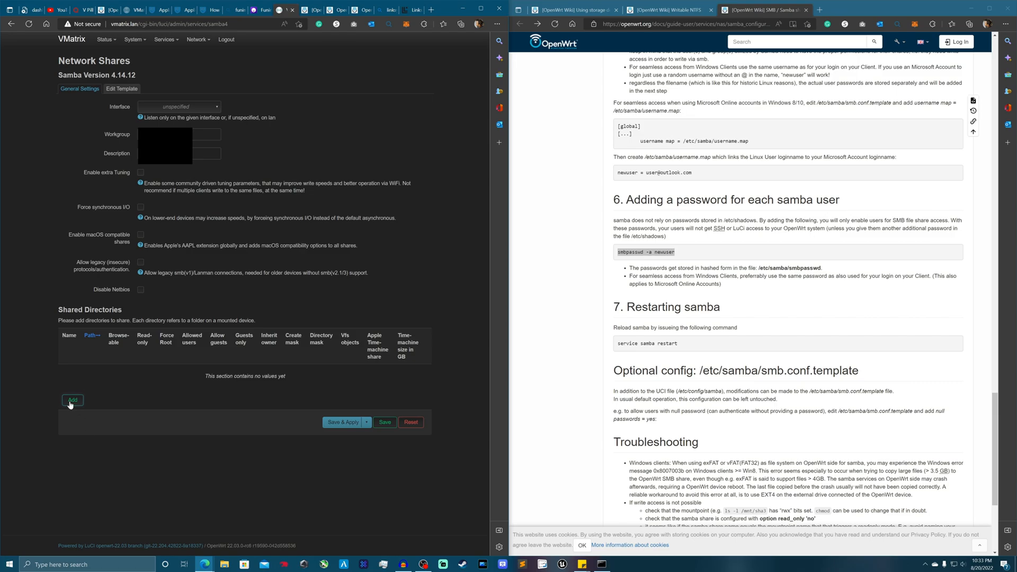
click(72, 399)
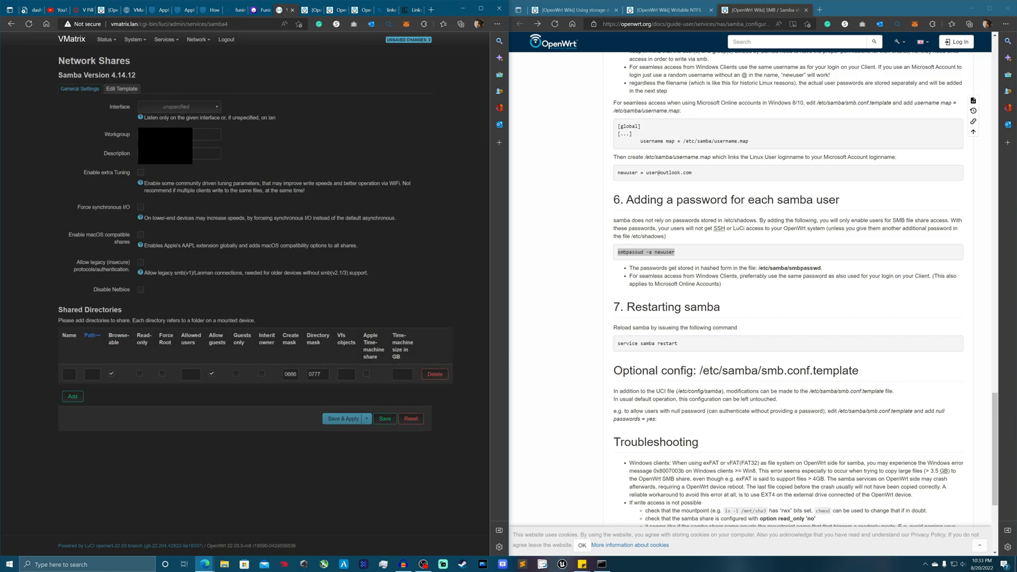
click(68, 374)
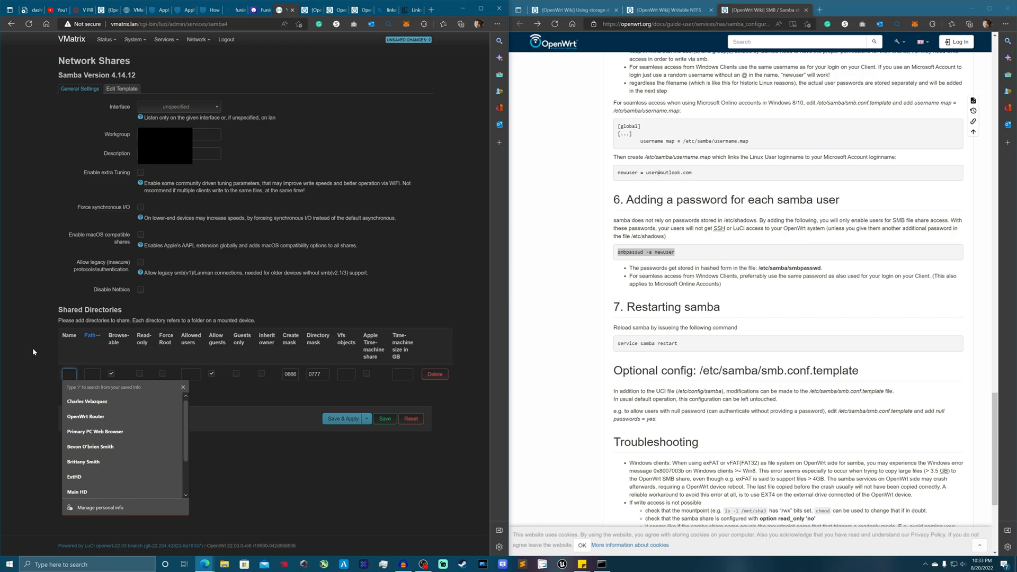
text(/Mat)
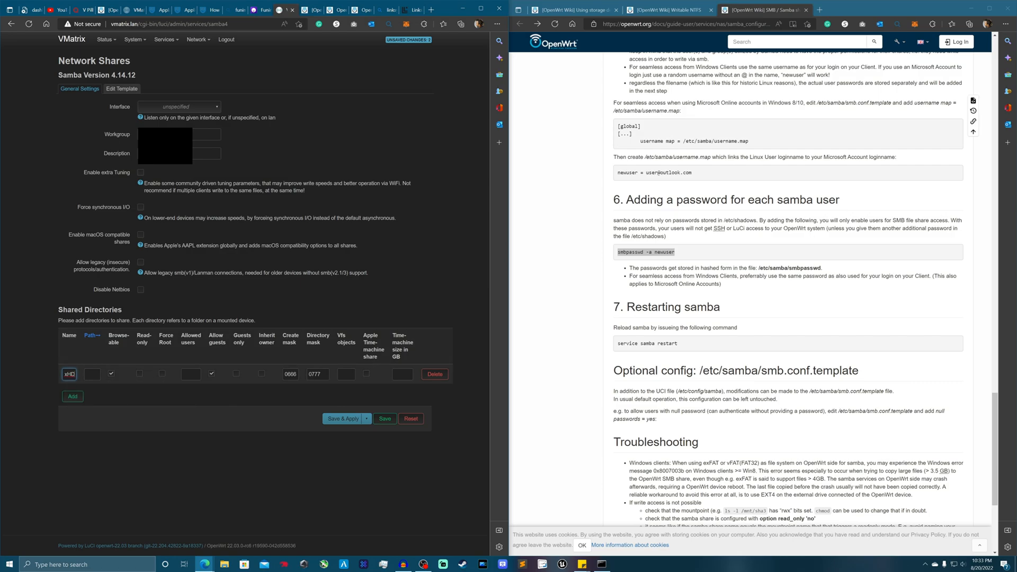
click(92, 373)
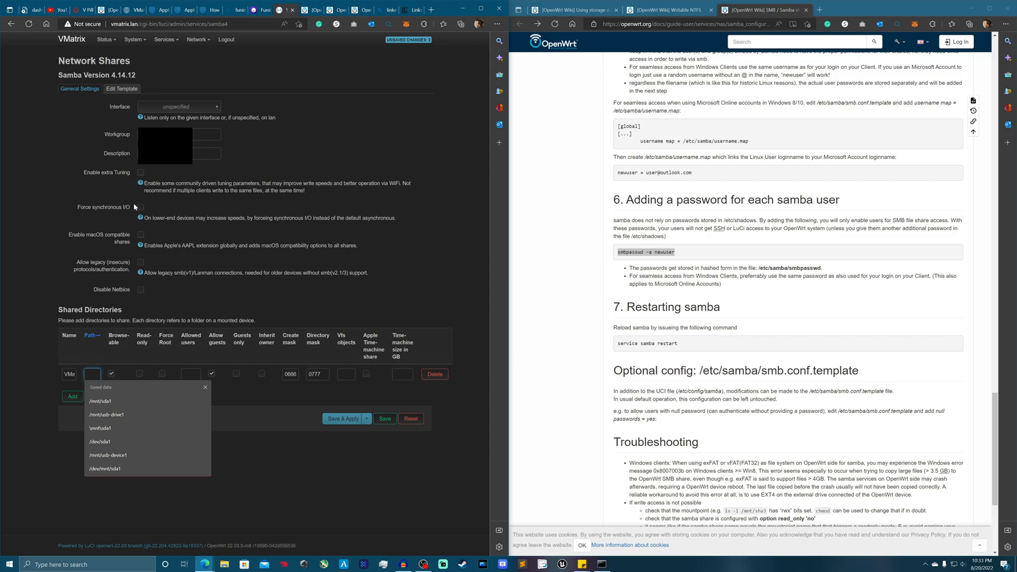
Step: Head to the System pages to look up the drive's mount point for the share path
click(133, 39)
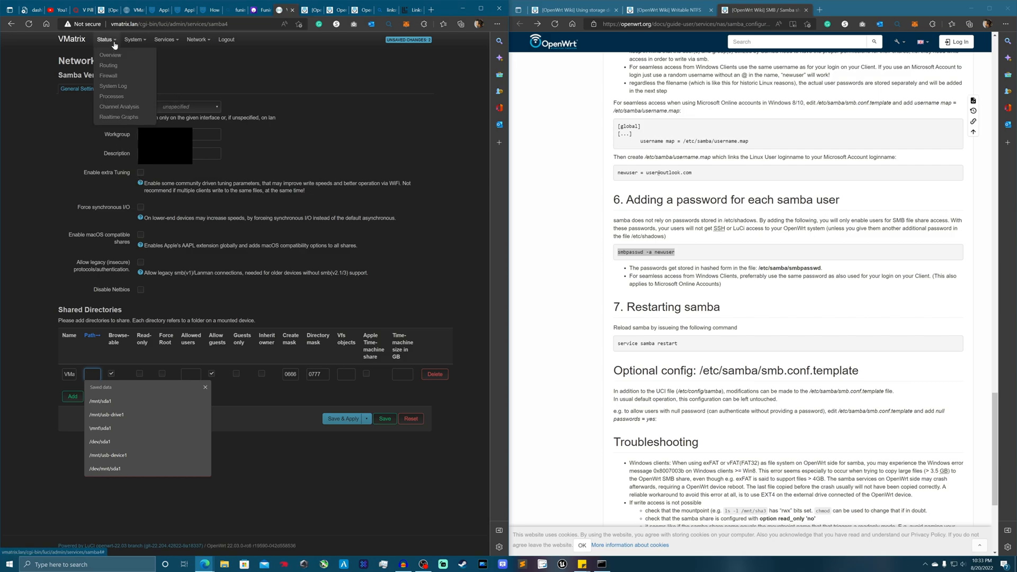
click(133, 40)
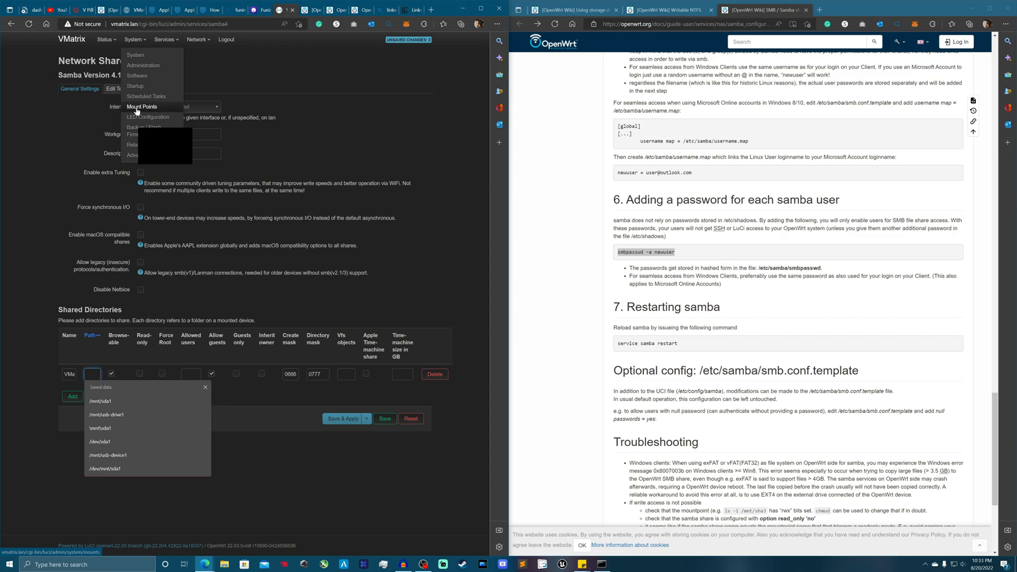
click(142, 106)
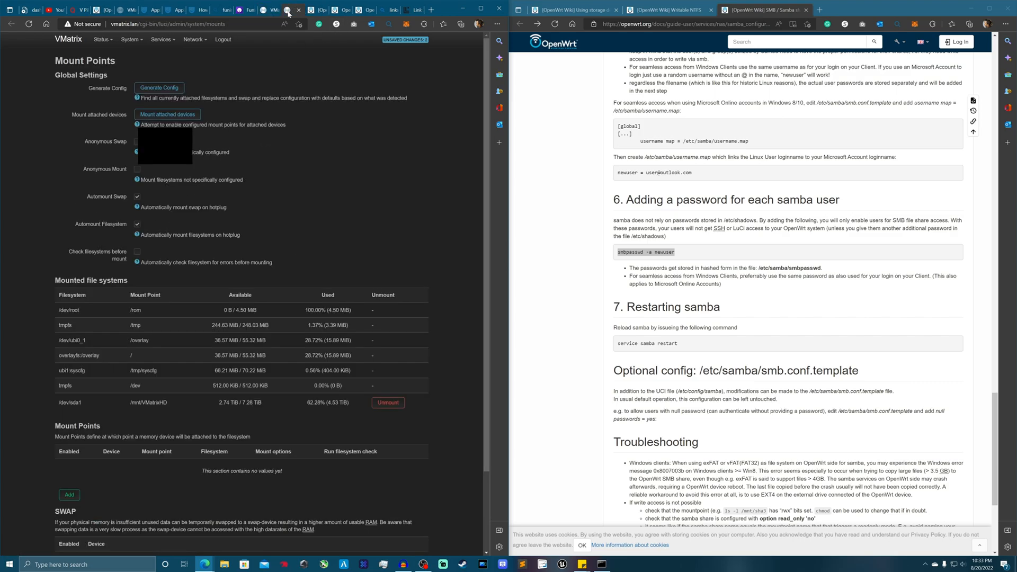
scroll(down, 3)
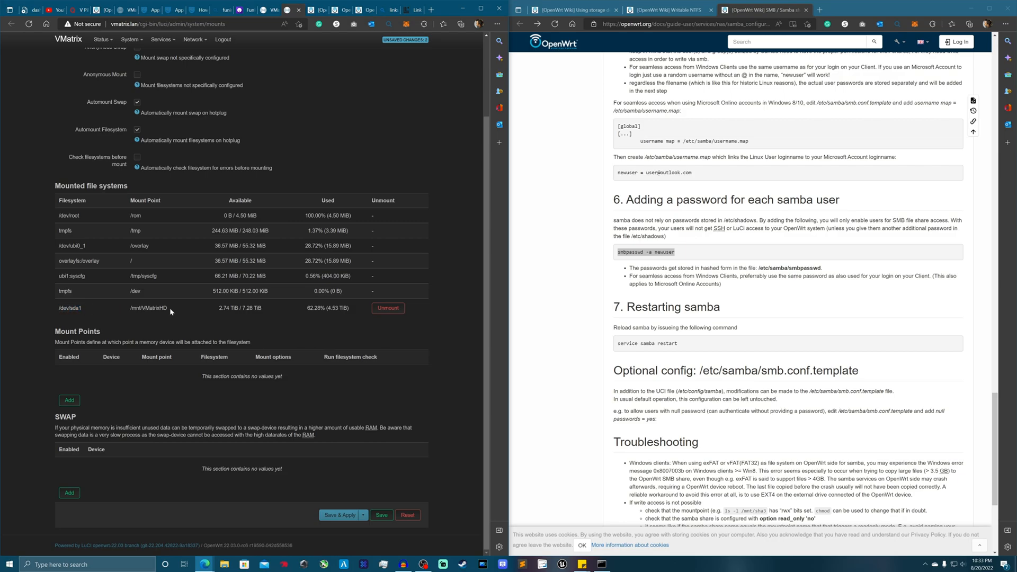
right_click(148, 307)
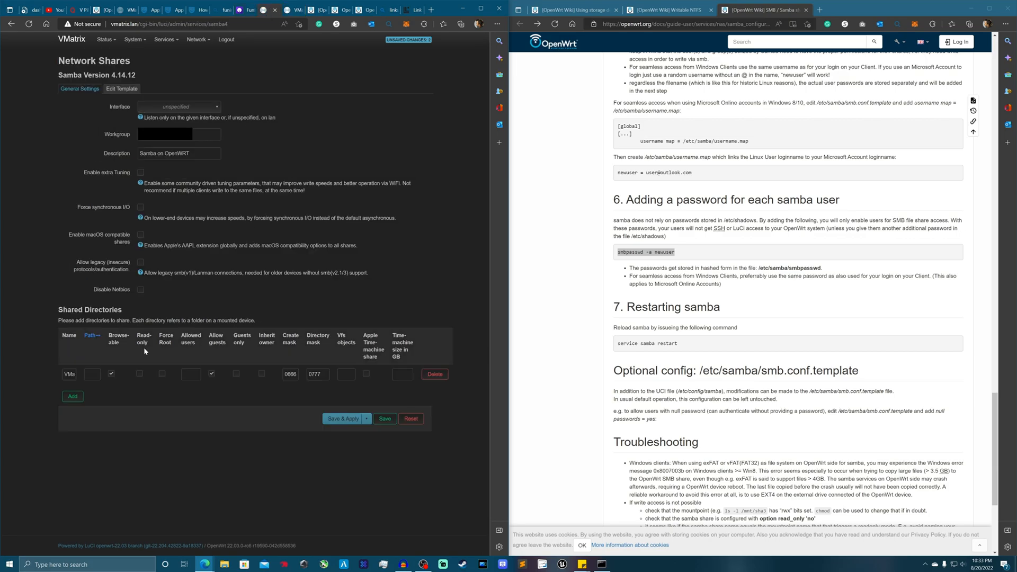
Step: Give the share the drive's /mnt path, enable read-only, and save and apply
right_click(92, 374)
text(sHD)
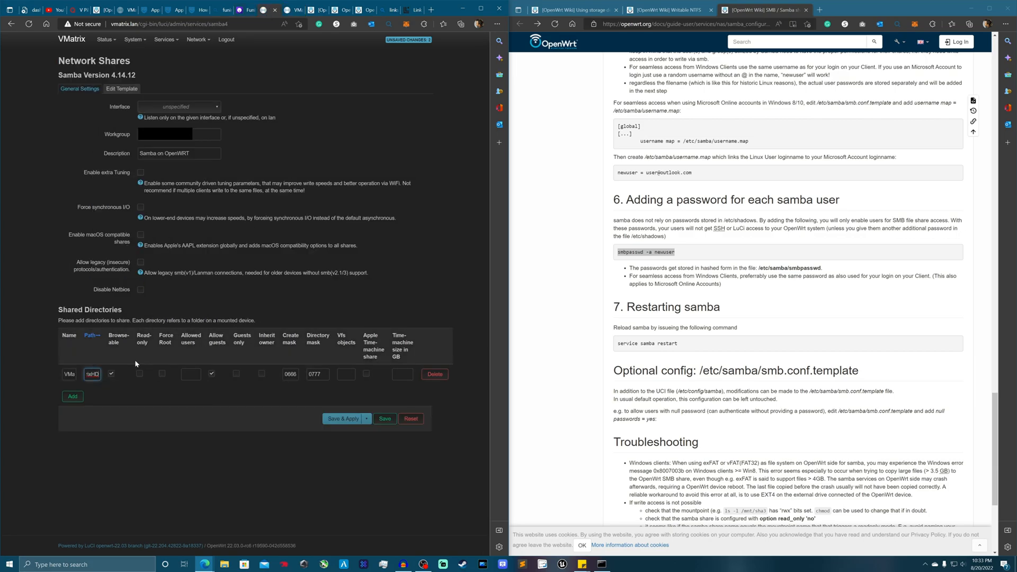
click(139, 374)
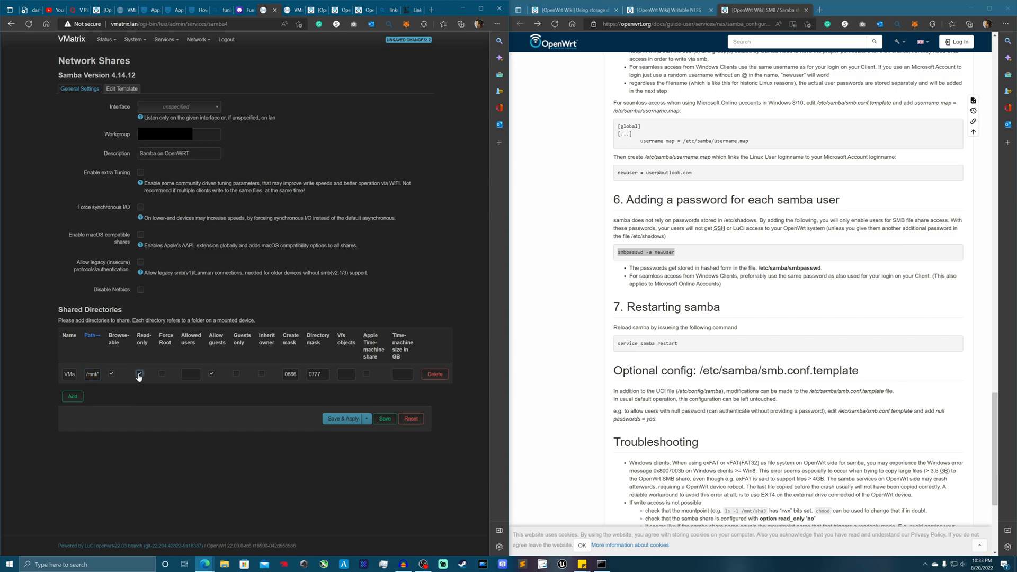
click(139, 374)
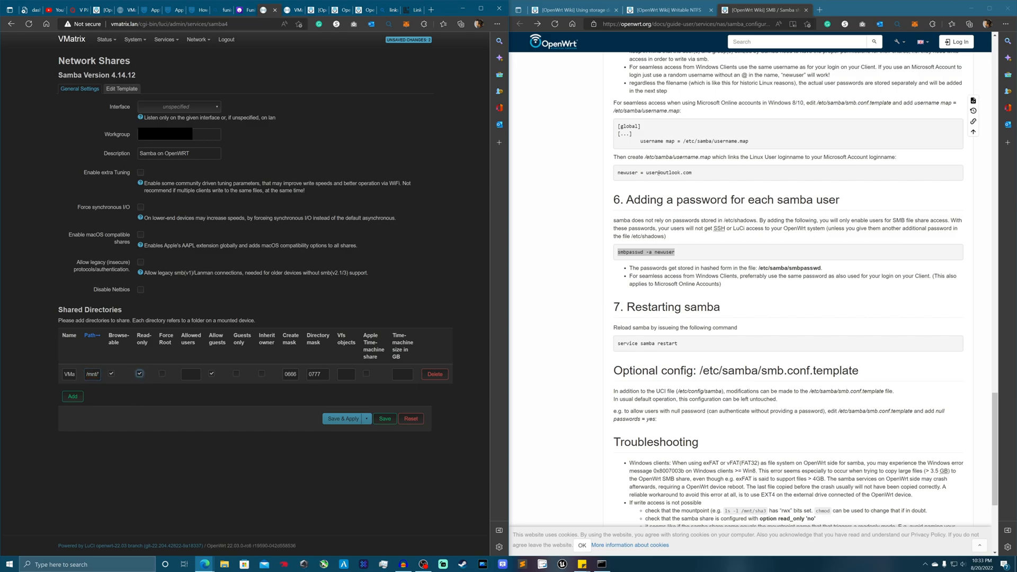
mouse_move(230, 299)
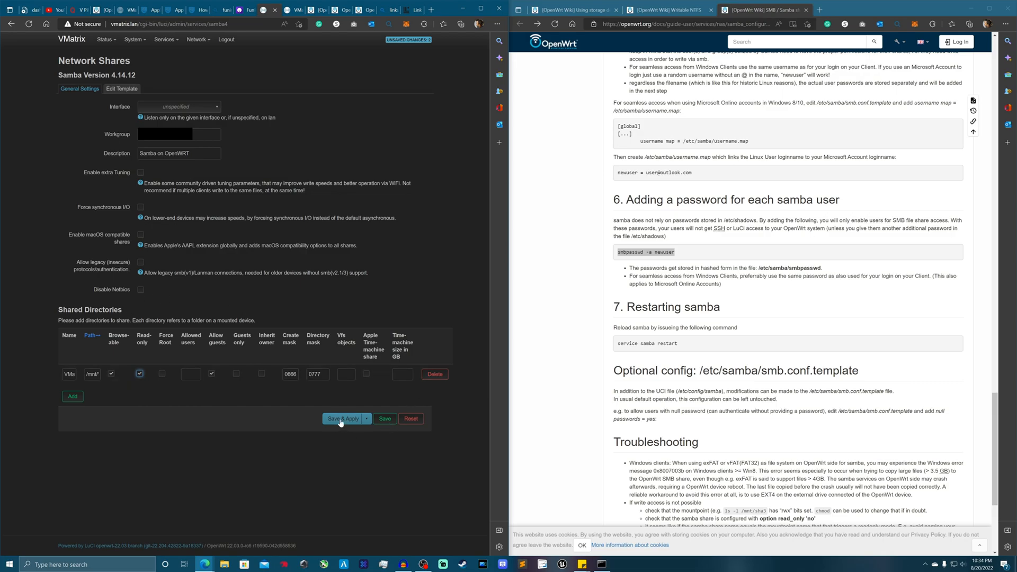
click(343, 418)
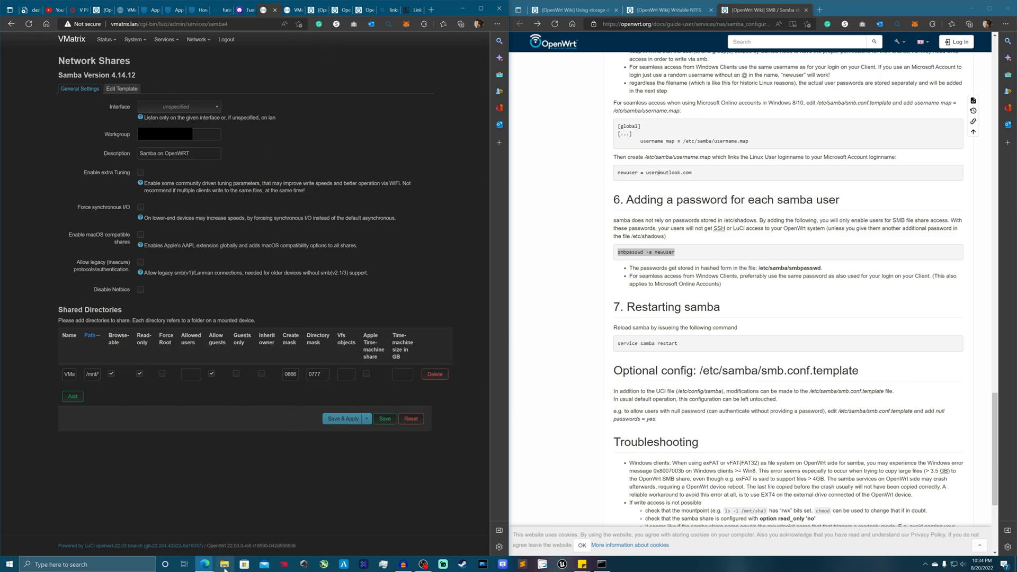
mouse_move(225, 564)
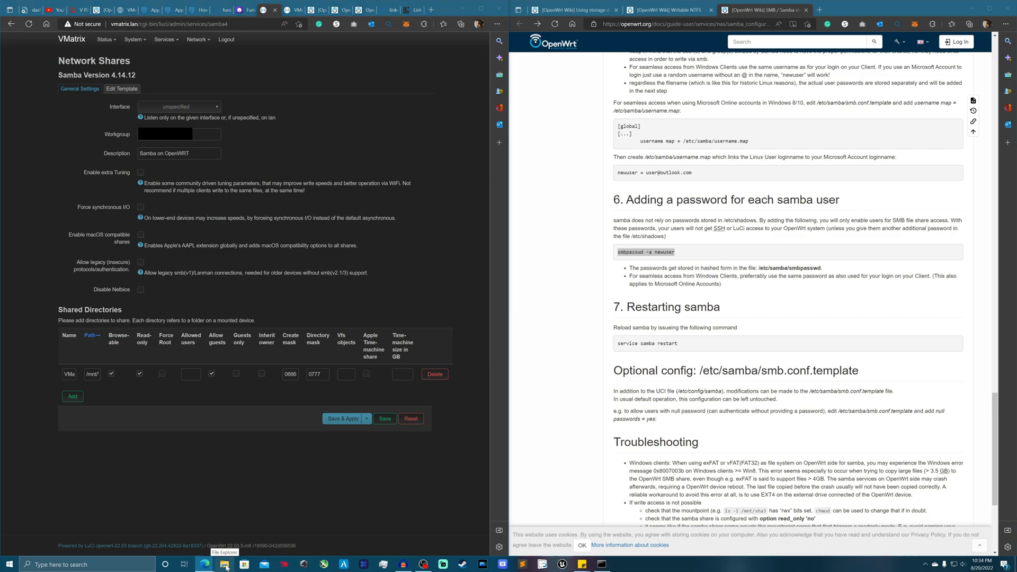
Step: Start mapping a network drive as V: in This PC, connecting with different credentials
click(224, 563)
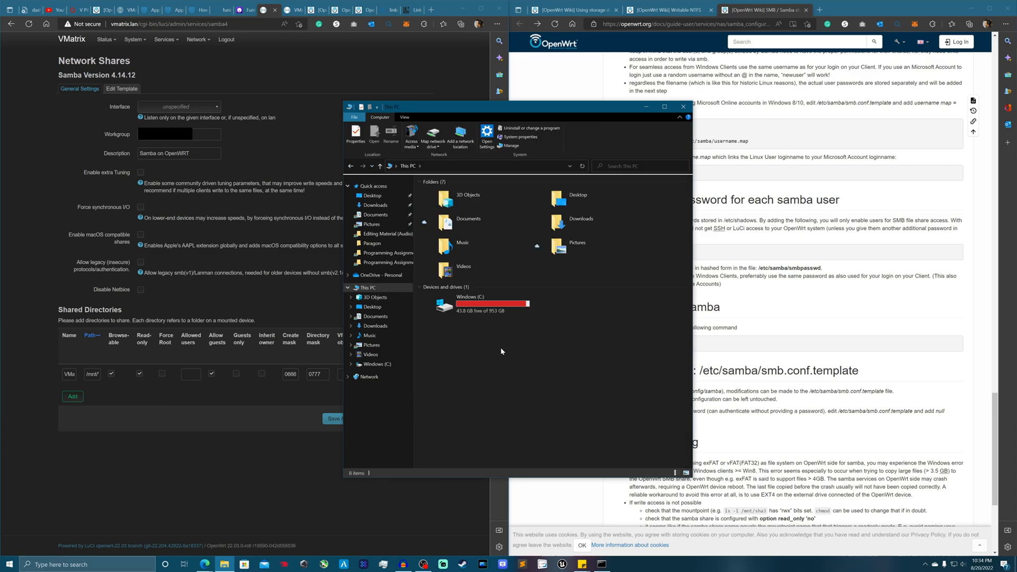
click(431, 135)
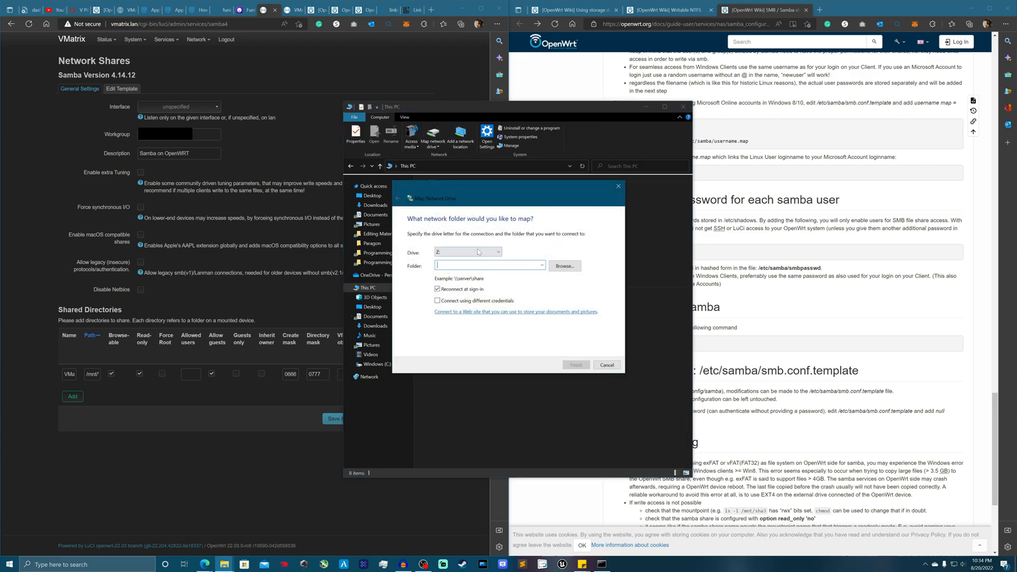
click(497, 252)
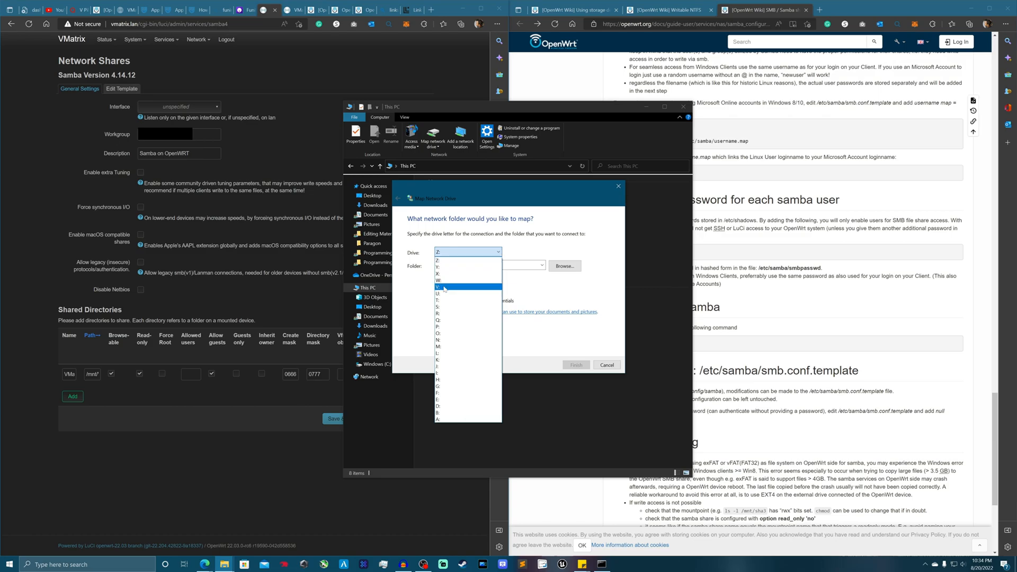
click(443, 287)
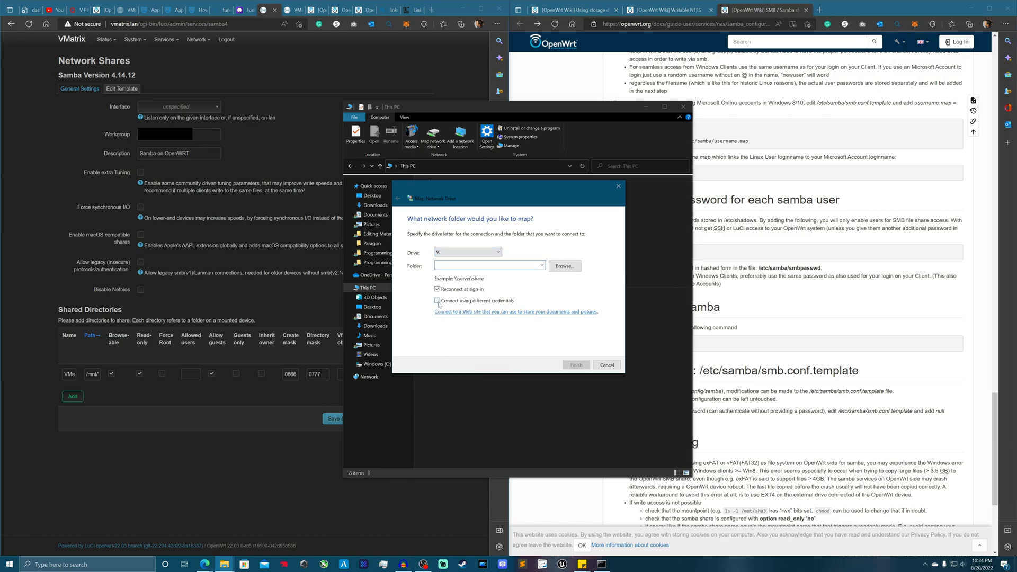
click(438, 300)
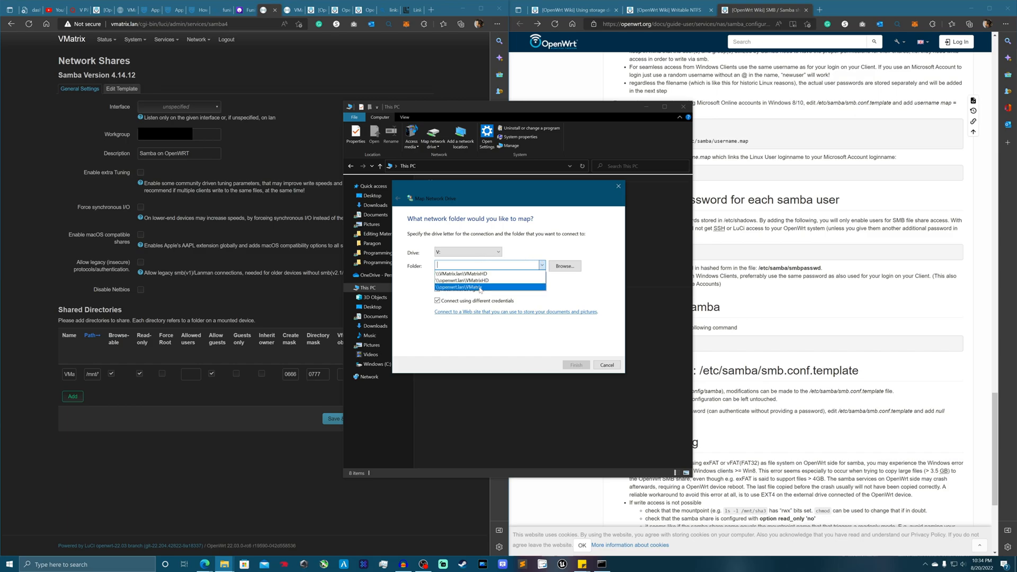
Step: Enter \\192.168.2.1\VMatrixHD as the folder and finish to open the share's listing
click(460, 274)
text(\\192.168.2.1\VMatrixHD)
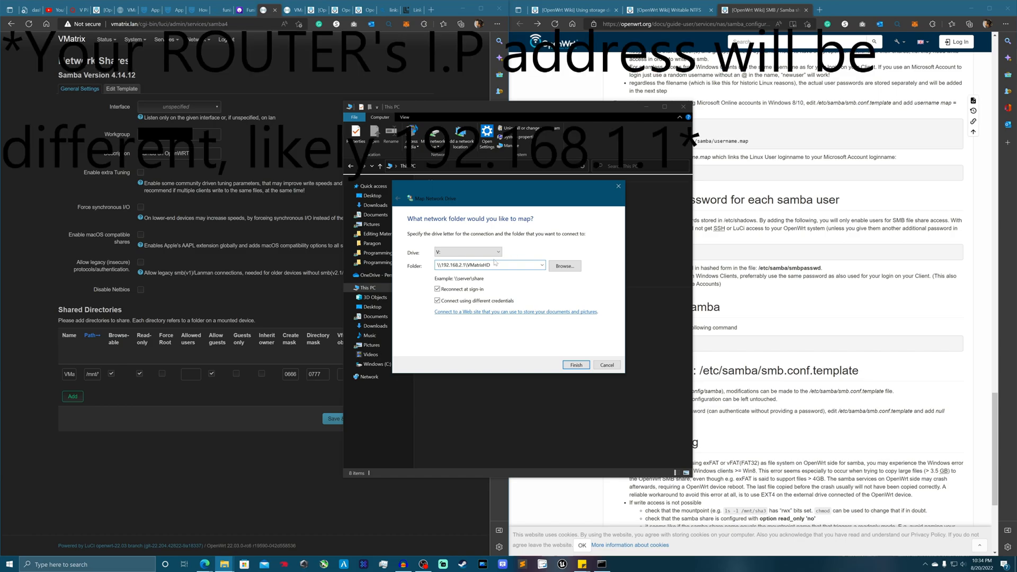
double_click(477, 265)
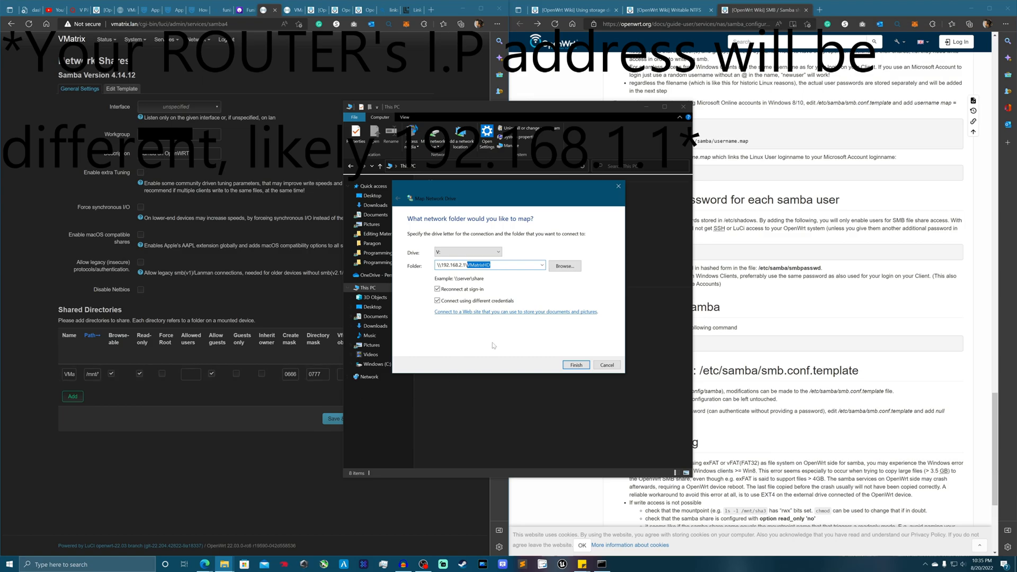
click(574, 365)
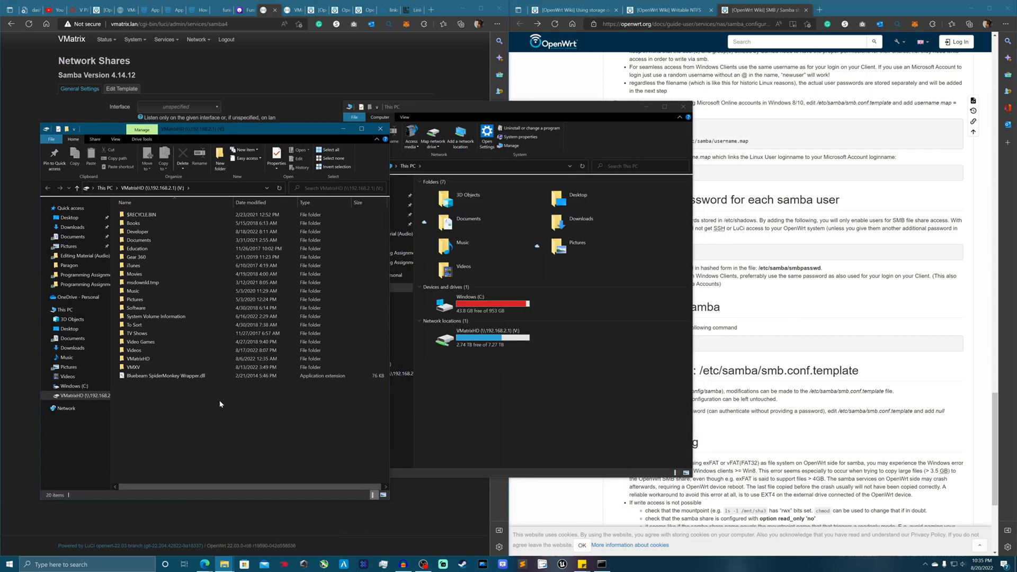
Step: Attempt to delete Bluebeam SpiderMonkey Wrapper.dll from the share and cancel when access is denied
click(182, 154)
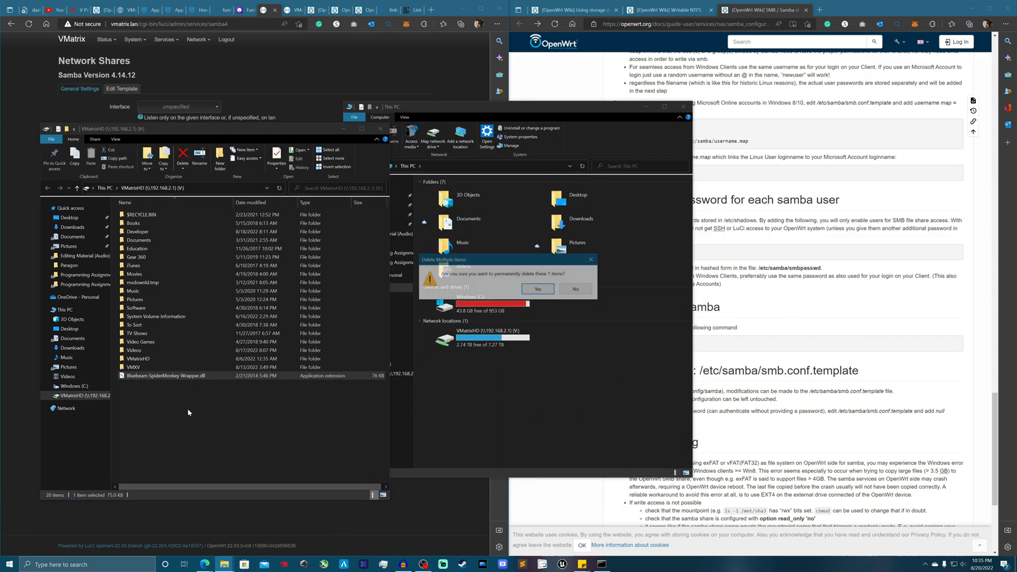
click(536, 288)
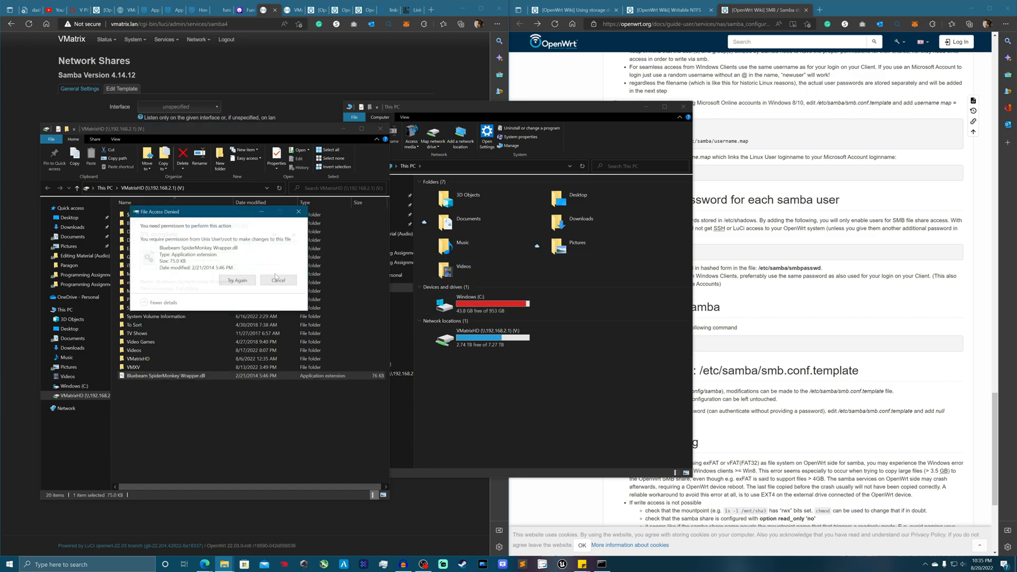
click(279, 280)
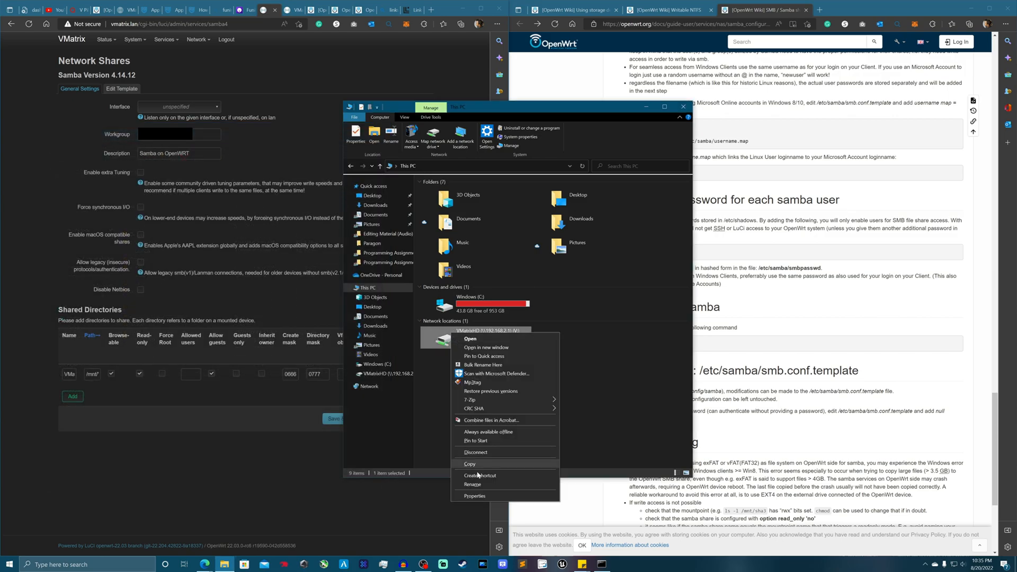
mouse_move(443, 542)
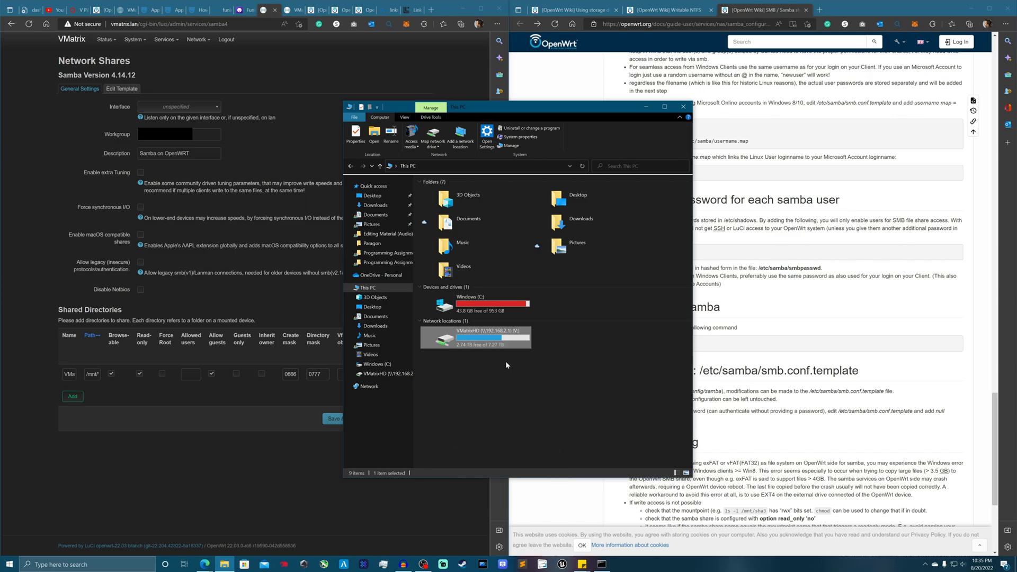
Step: Disconnect the IP-based drive and remap V: to \\VMatrix.lan\VMatrixHD by hostname
click(432, 137)
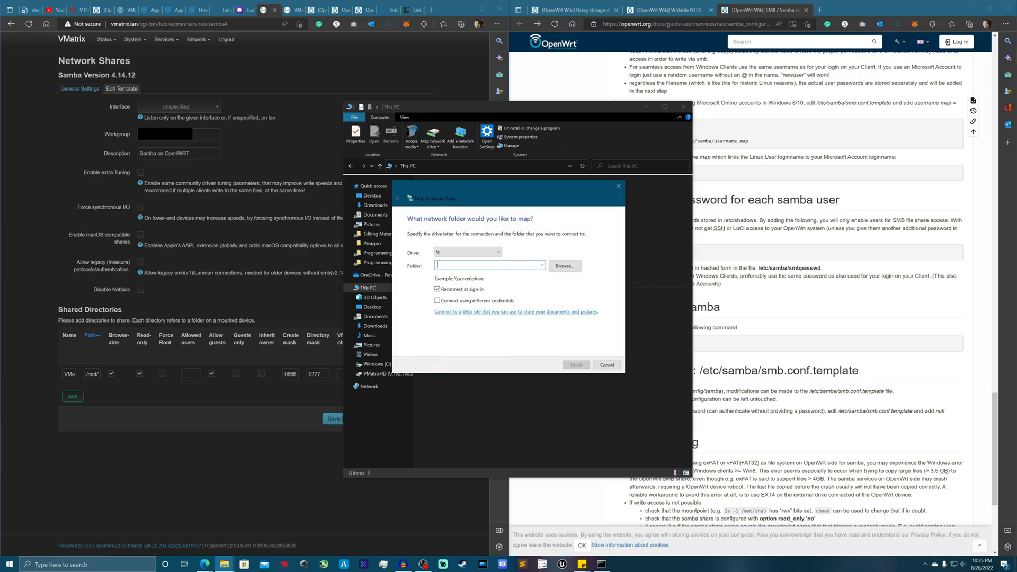
mouse_move(491, 284)
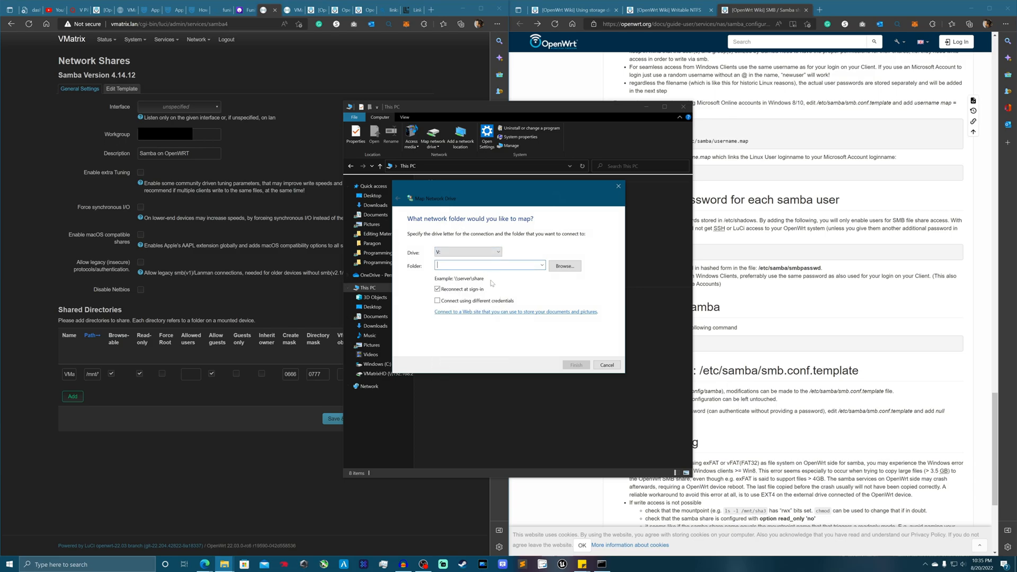
text(Vmatri)
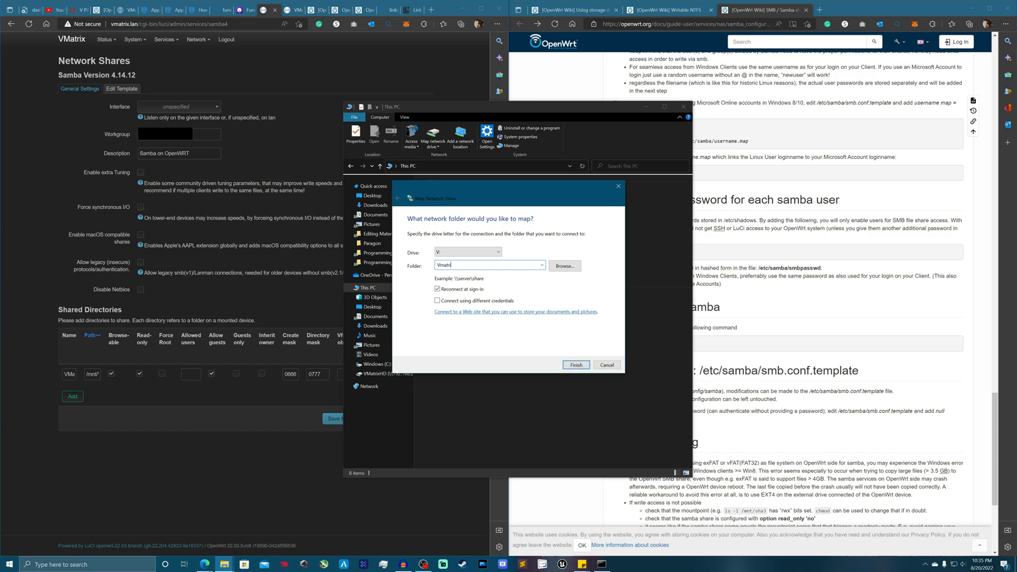
key(Backspace)
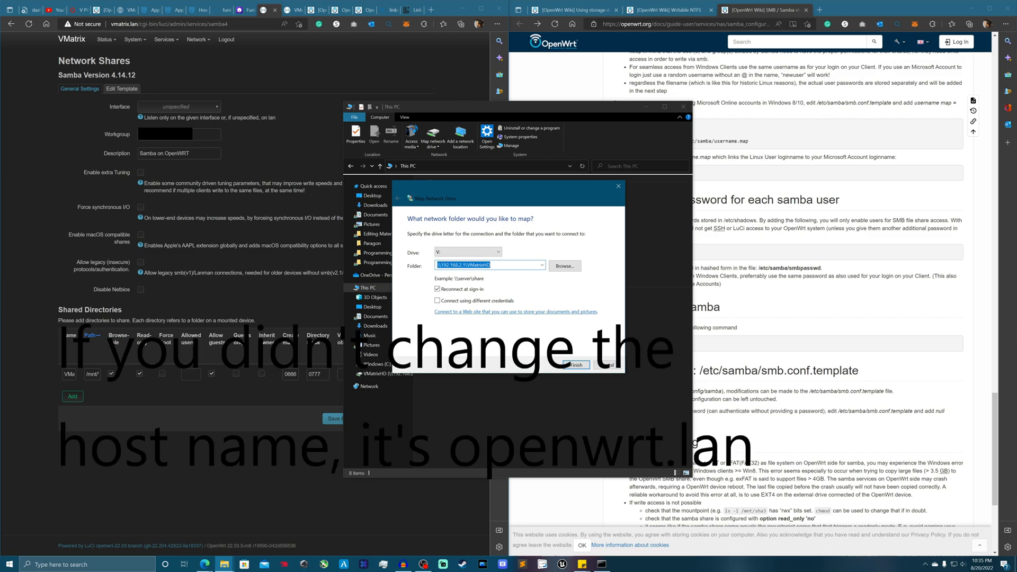
click(573, 365)
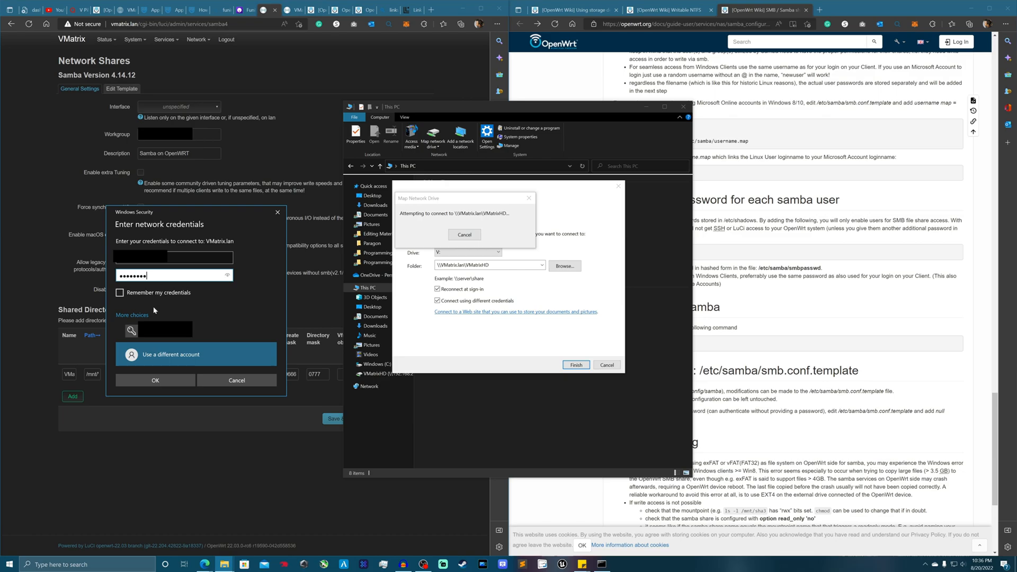
Step: Sign in with the network credentials and view the remapped share's contents
click(119, 292)
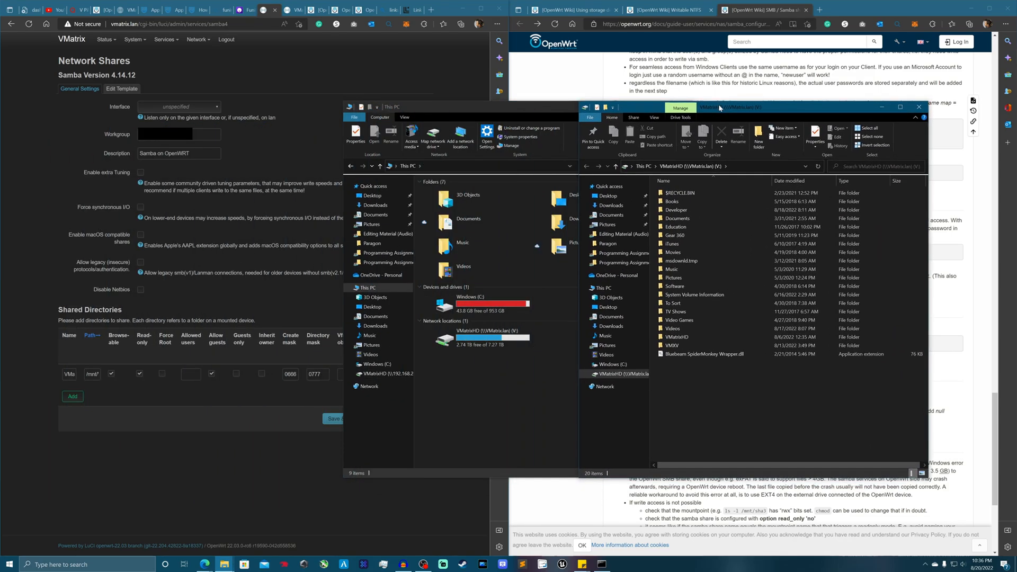
mouse_move(701, 362)
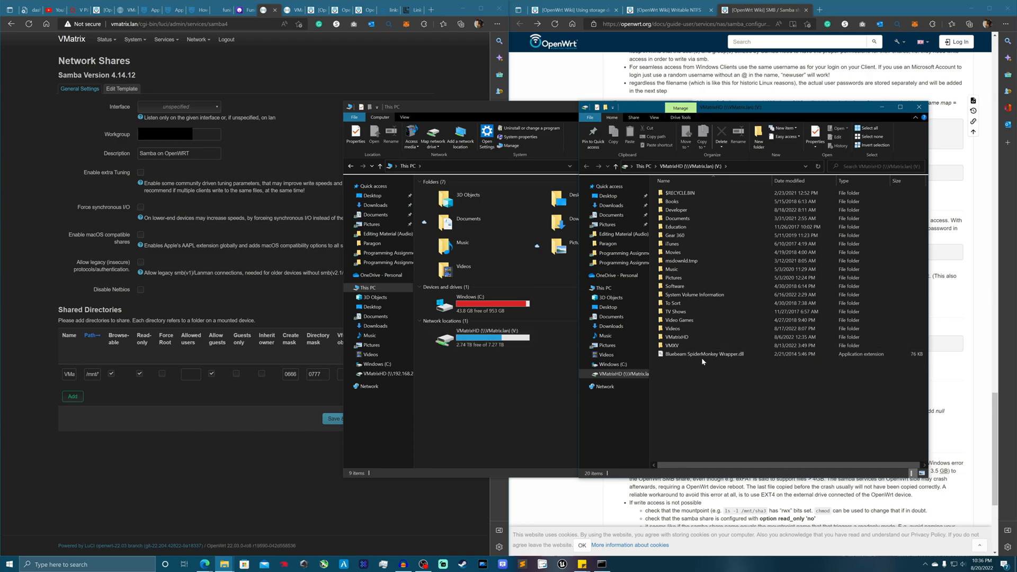
click(703, 354)
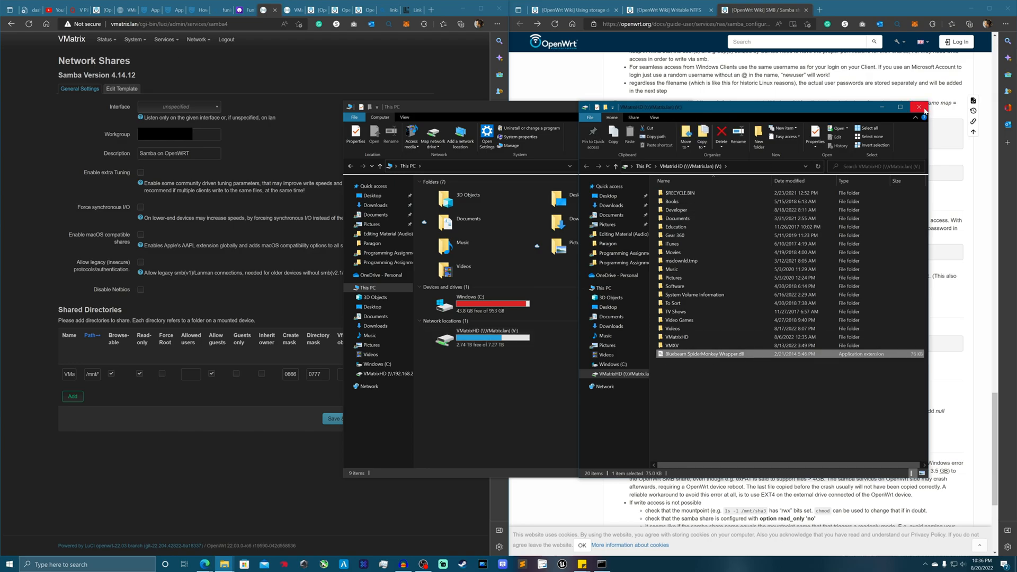
click(919, 107)
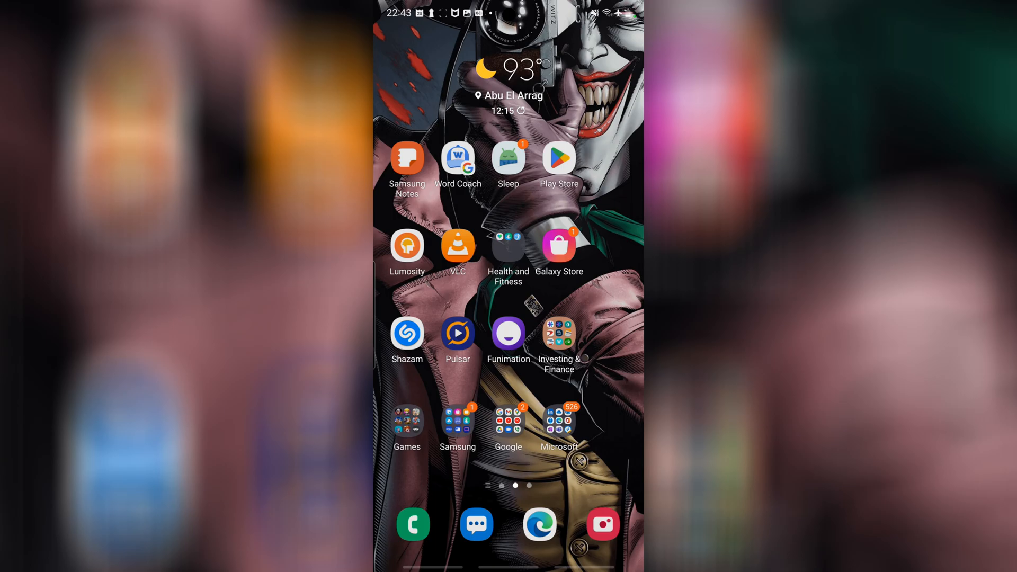
Step: Launch VLC on the phone and finish its welcome setup with the default media library folders
click(458, 248)
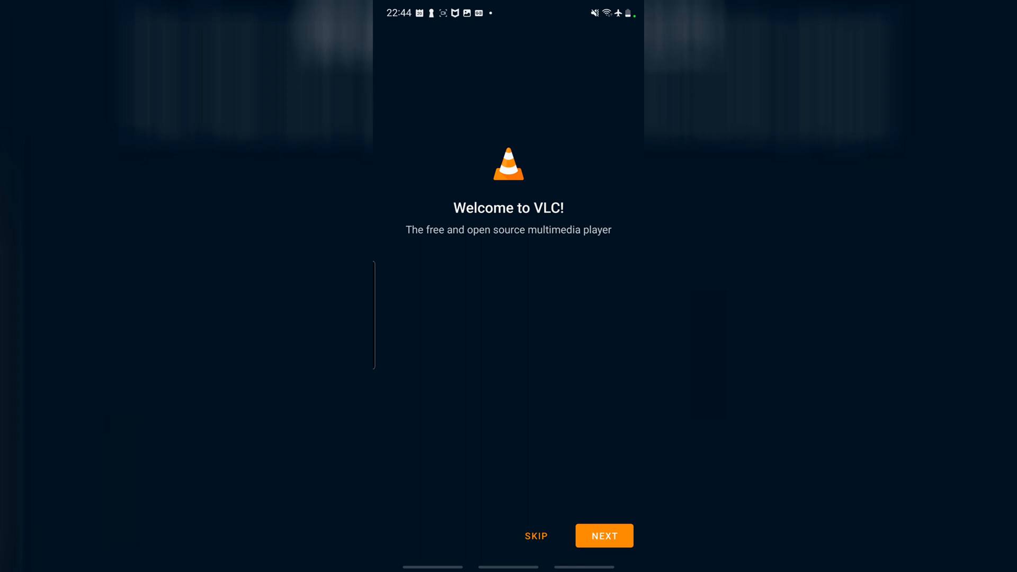
click(602, 536)
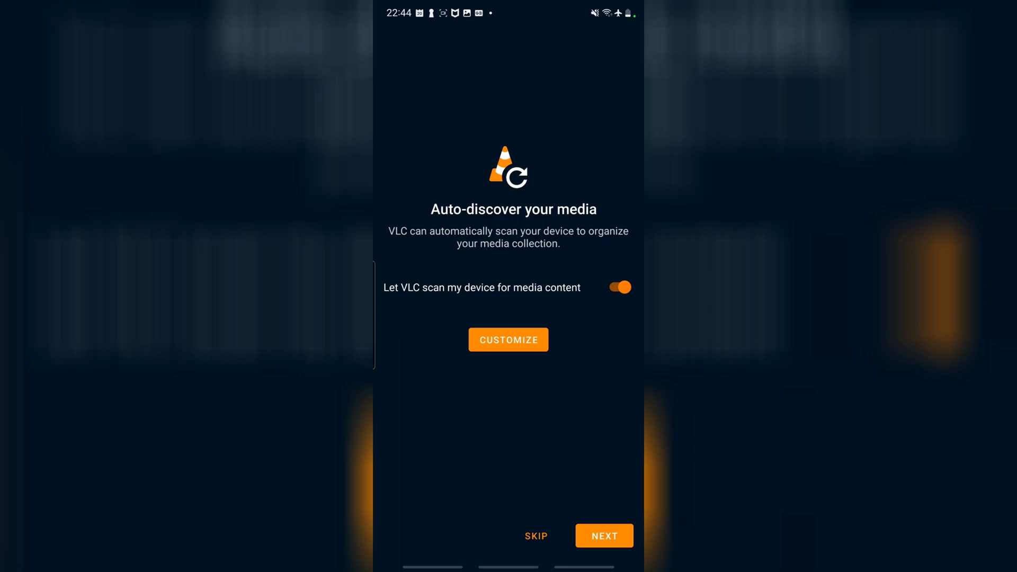
click(509, 339)
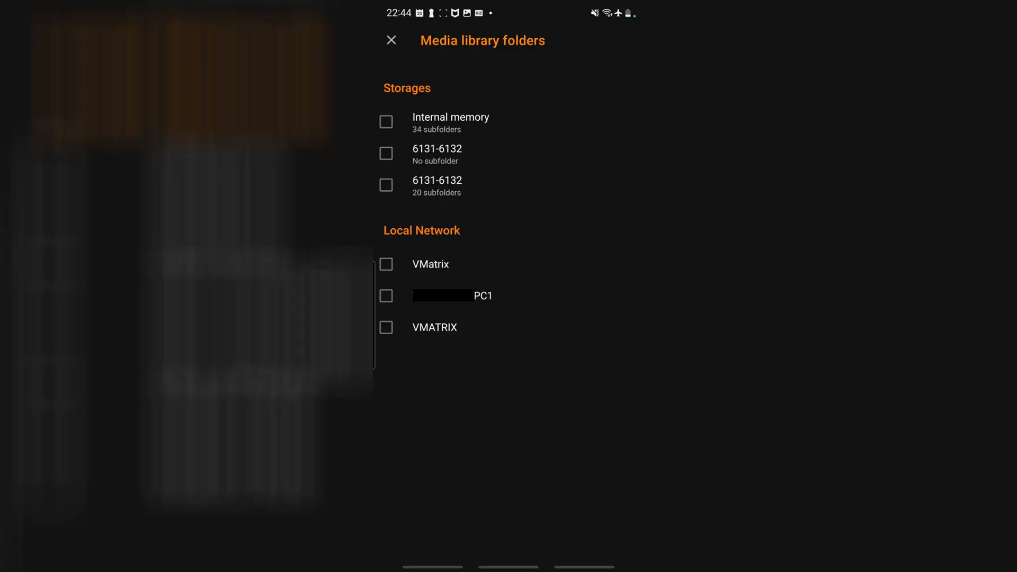
click(391, 39)
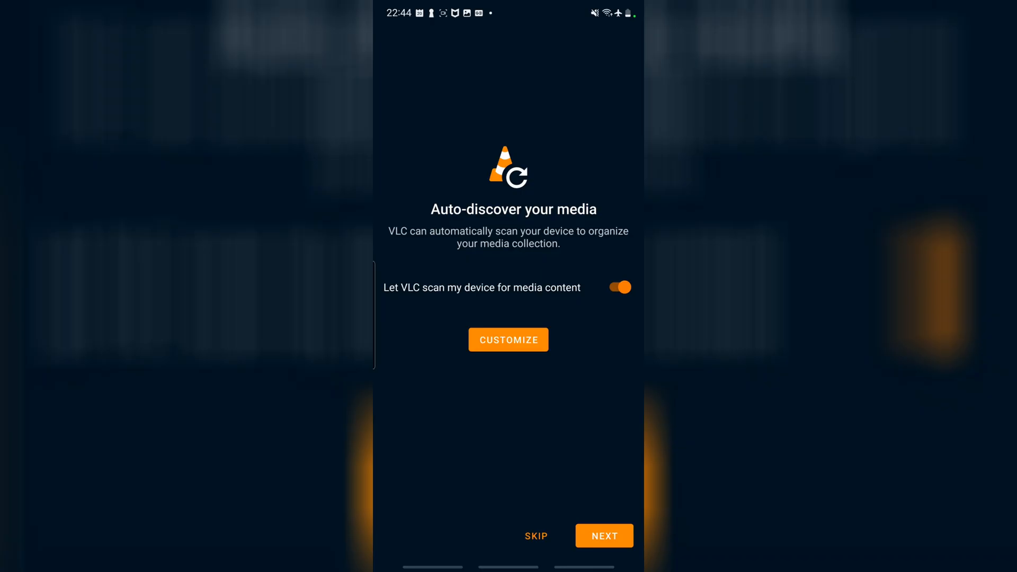
click(603, 536)
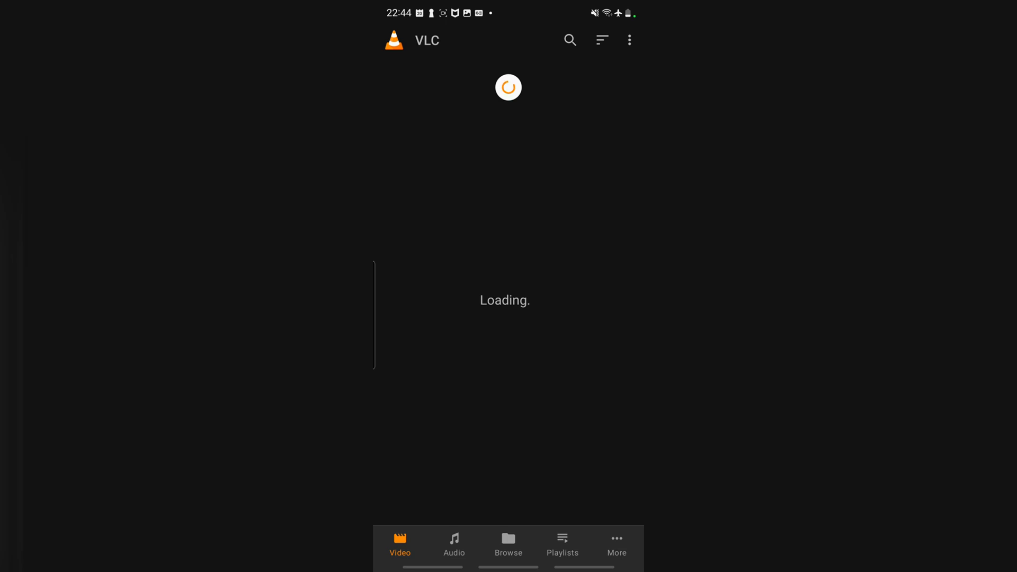
Step: Show the Browse tab listing PC1, VMATRIX and VMatrix under Local Network
click(507, 543)
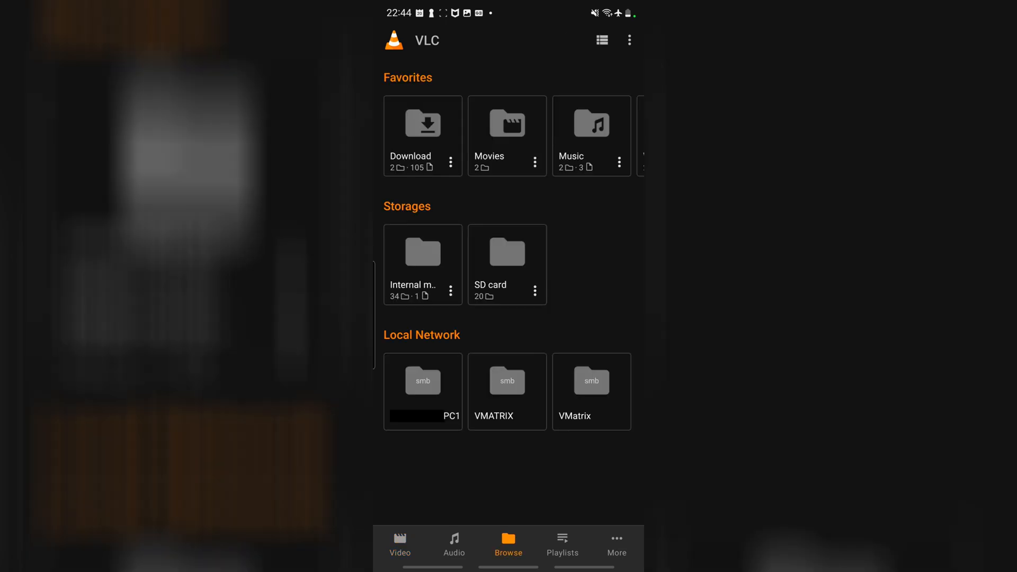